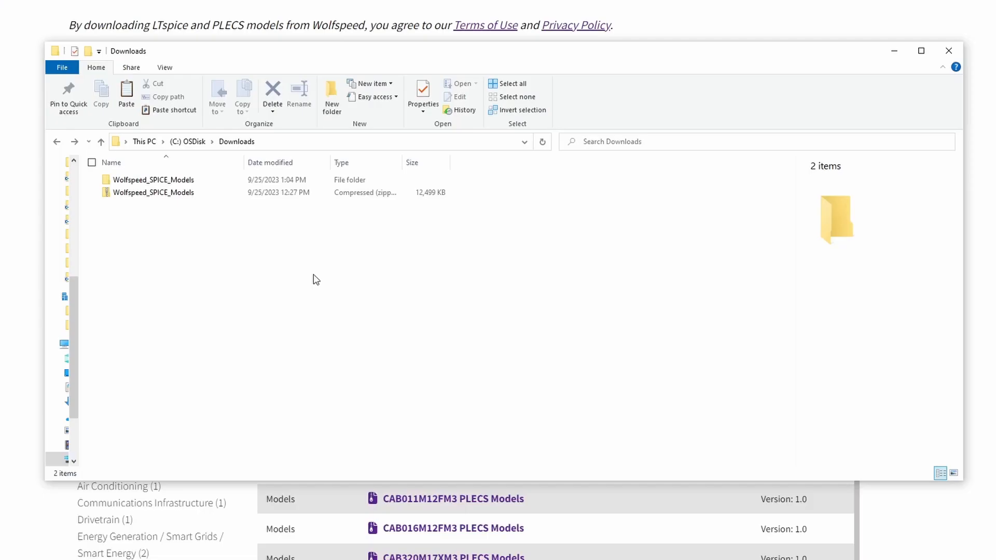
Open Wolfspeed_SPICE_Models > Modules and browse its LTspice, Pspice and Simetrix folders.
{"action": "left_click", "coordinate": [153, 193]}
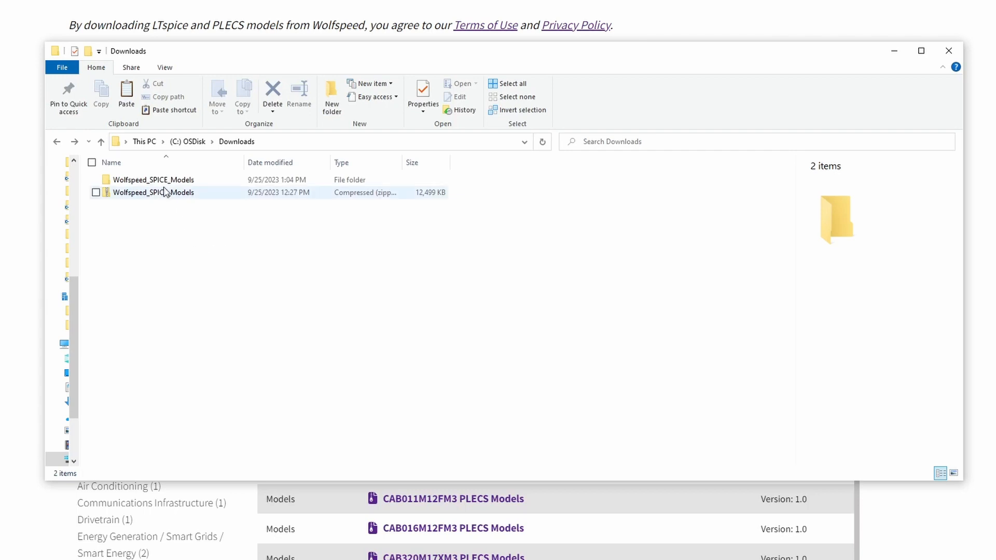
{"action": "double_click", "coordinate": [152, 179]}
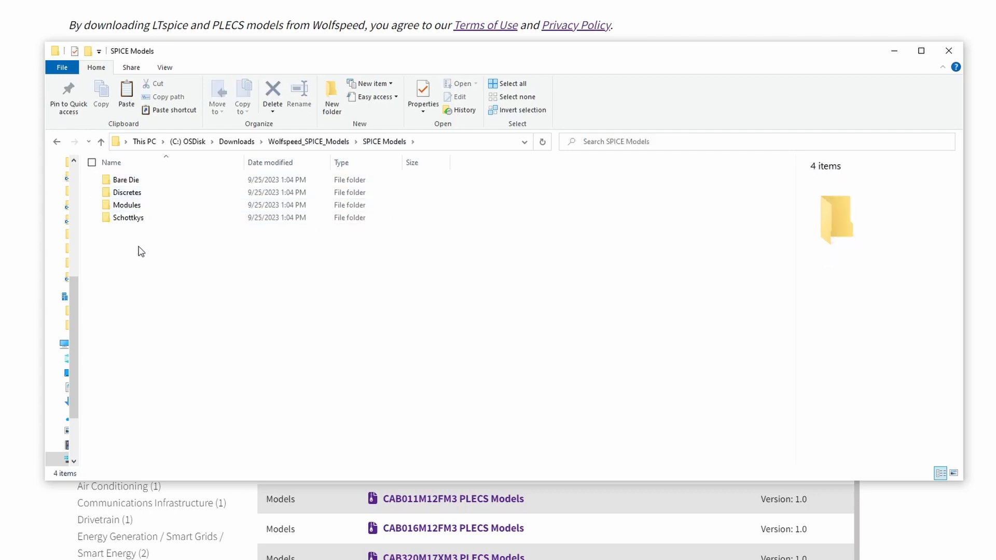
{"action": "left_click", "coordinate": [127, 192]}
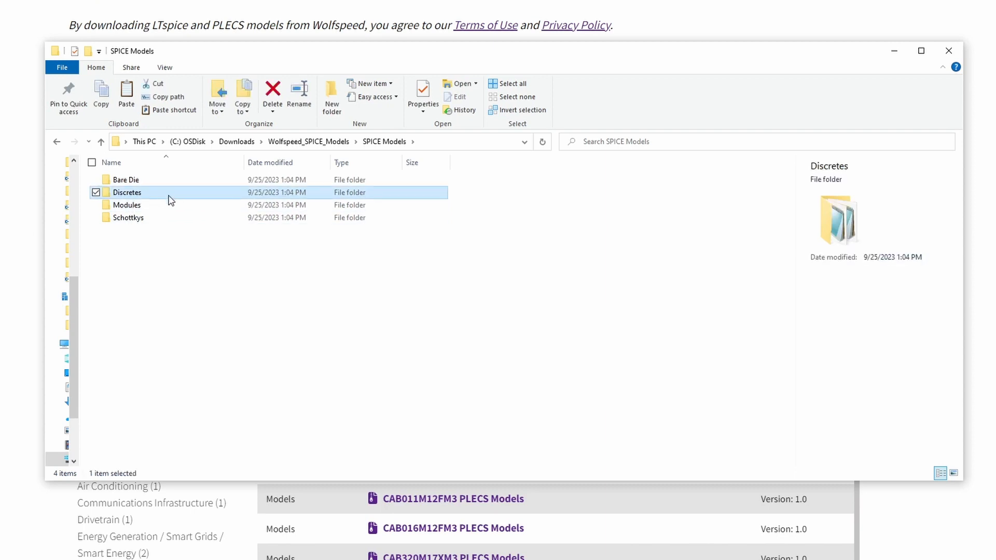
{"action": "mouse_move", "coordinate": [181, 291]}
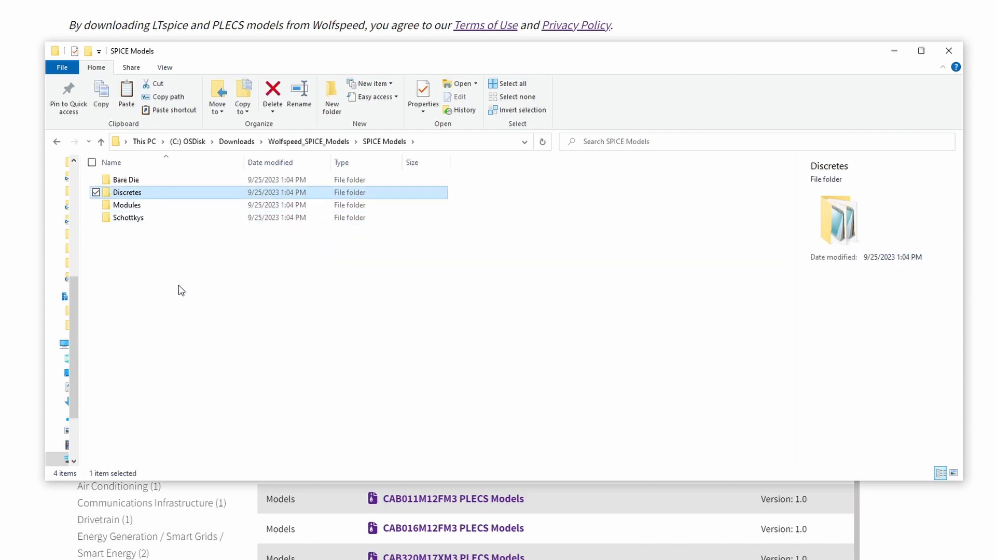
{"action": "mouse_move", "coordinate": [127, 205]}
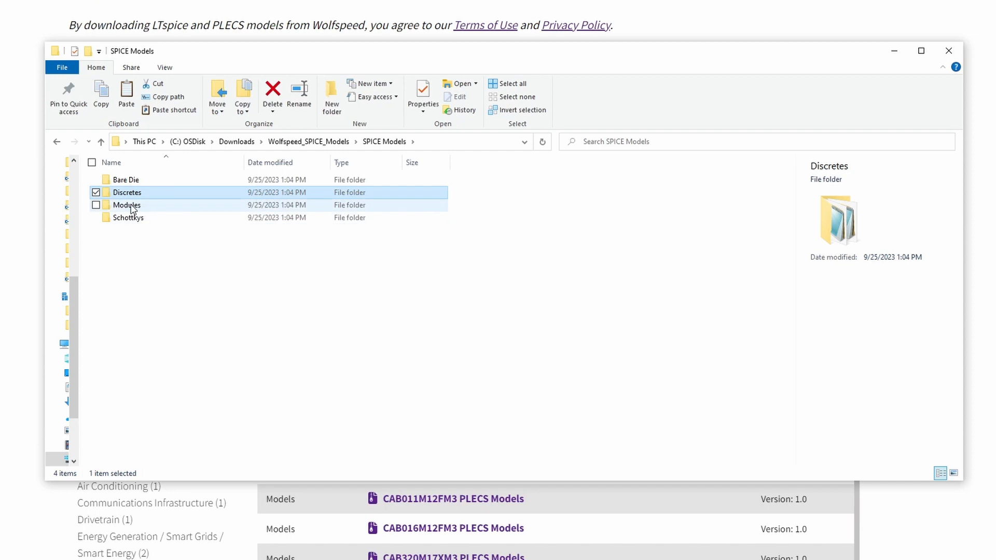
{"action": "left_click", "coordinate": [127, 205]}
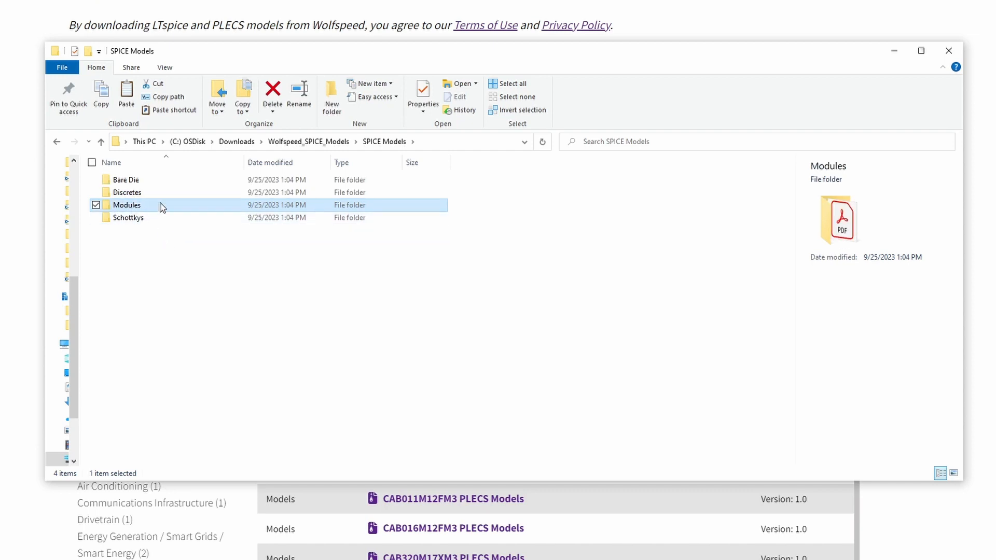
{"action": "double_click", "coordinate": [126, 204]}
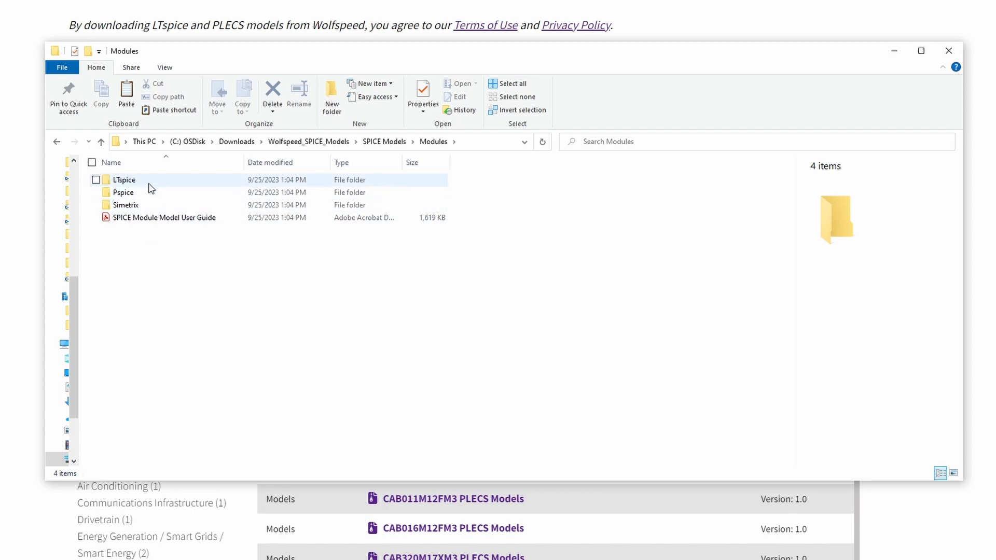
{"action": "left_click", "coordinate": [124, 179]}
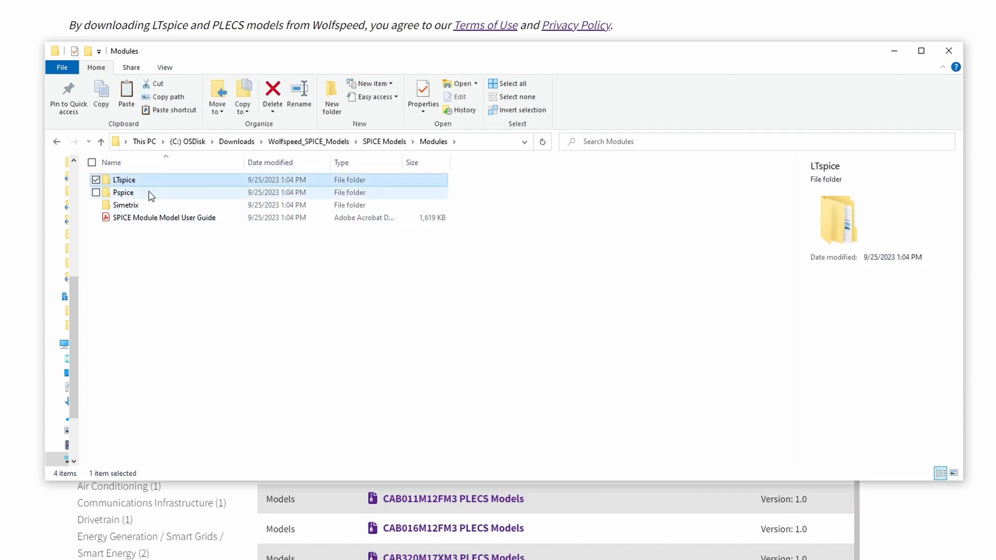
{"action": "left_click", "coordinate": [123, 193]}
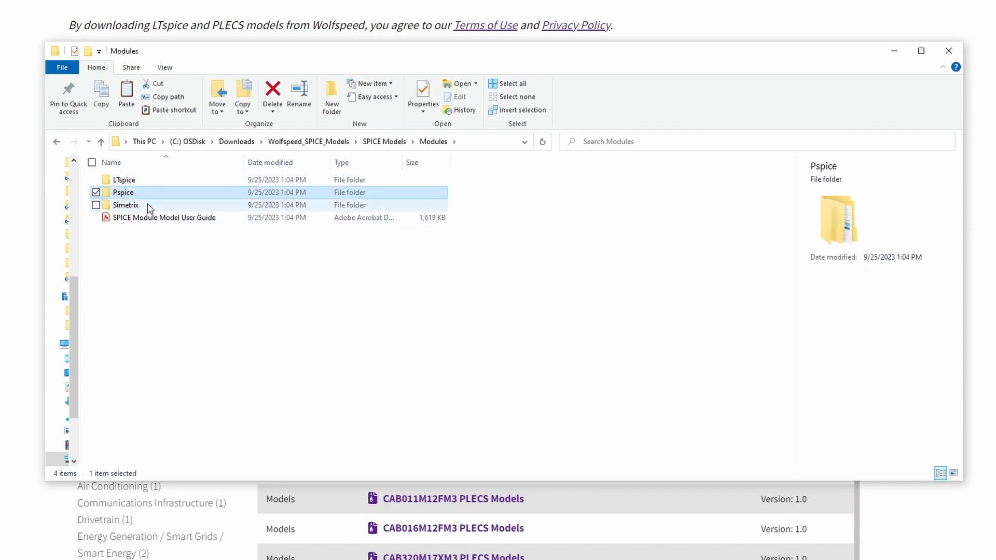
{"action": "left_click", "coordinate": [125, 205]}
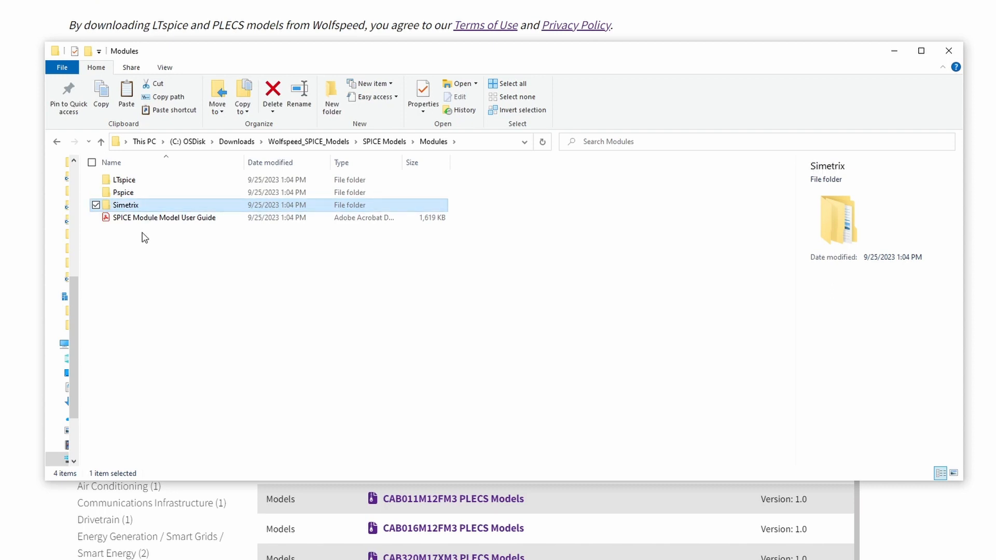
{"action": "left_click", "coordinate": [145, 240]}
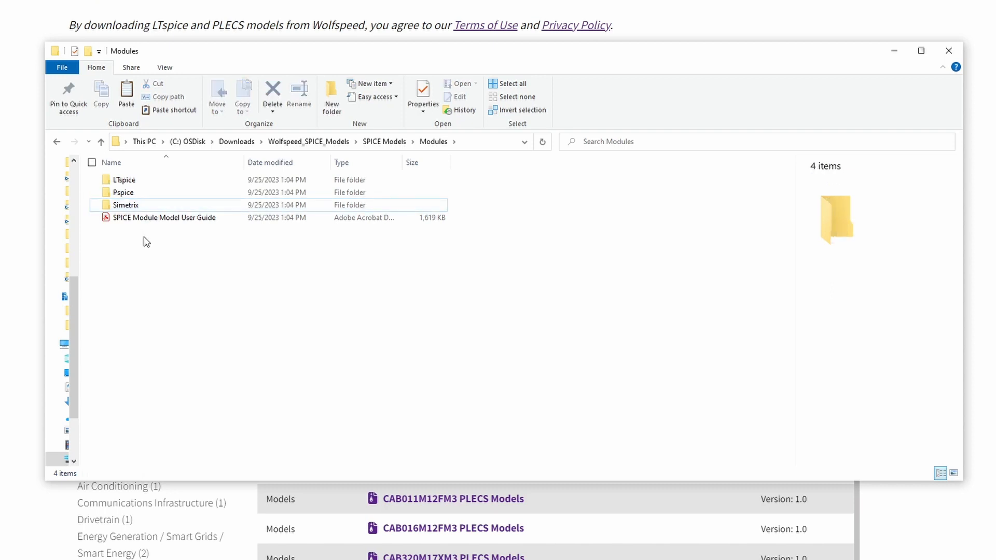
Open the SPICE Module Model User Guide PDF and scroll through it.
{"action": "left_click", "coordinate": [164, 218]}
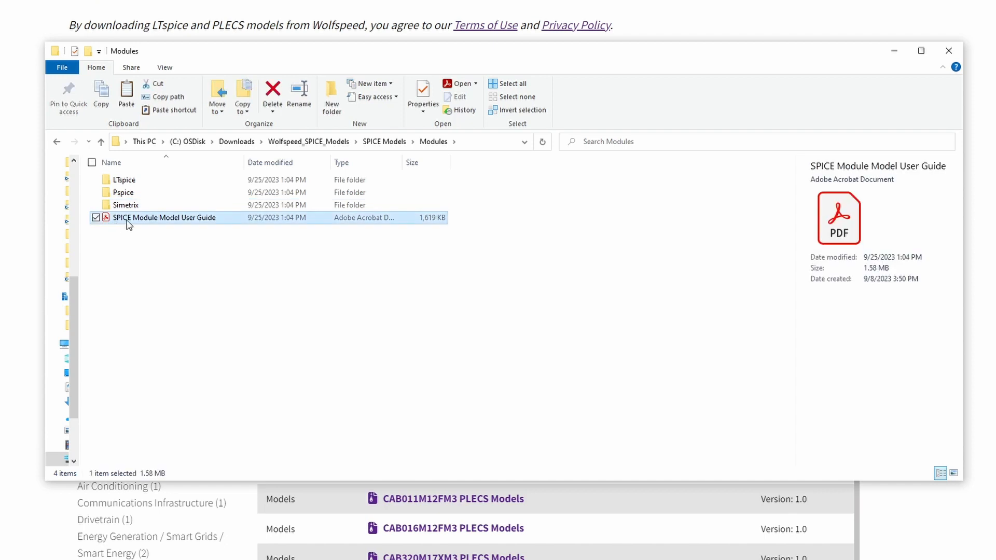
{"action": "mouse_move", "coordinate": [221, 224]}
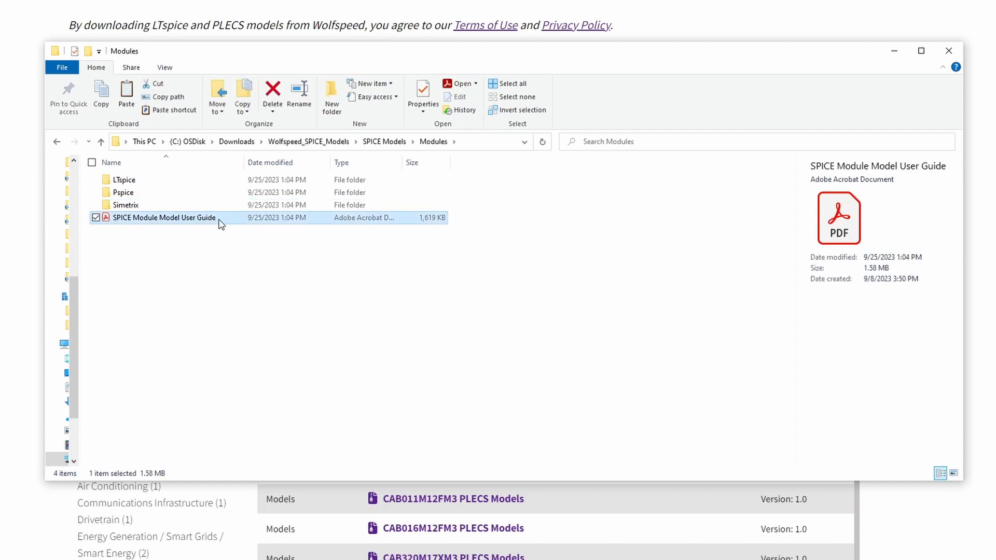
{"action": "double_click", "coordinate": [164, 217]}
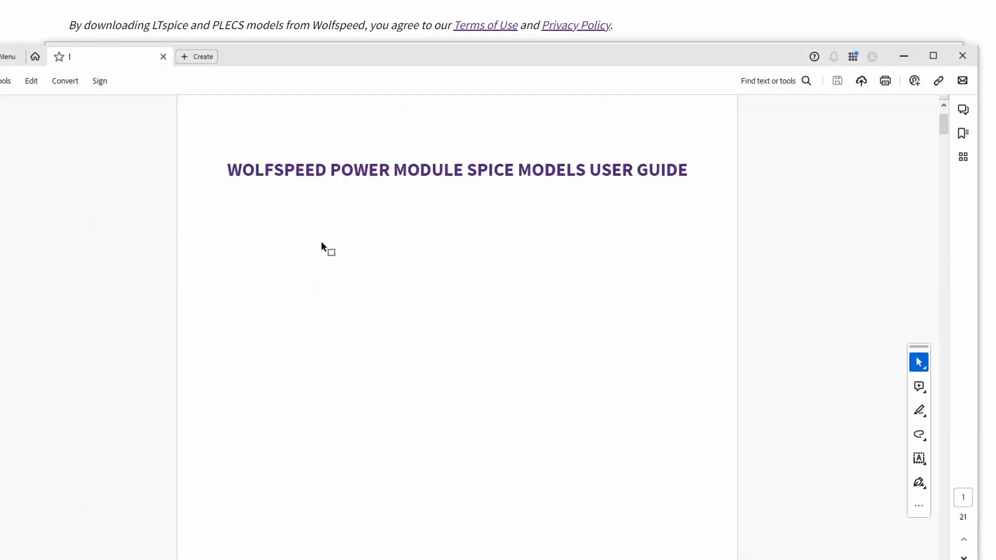
{"action": "scroll", "scroll_direction": "down", "scroll_amount": 3}
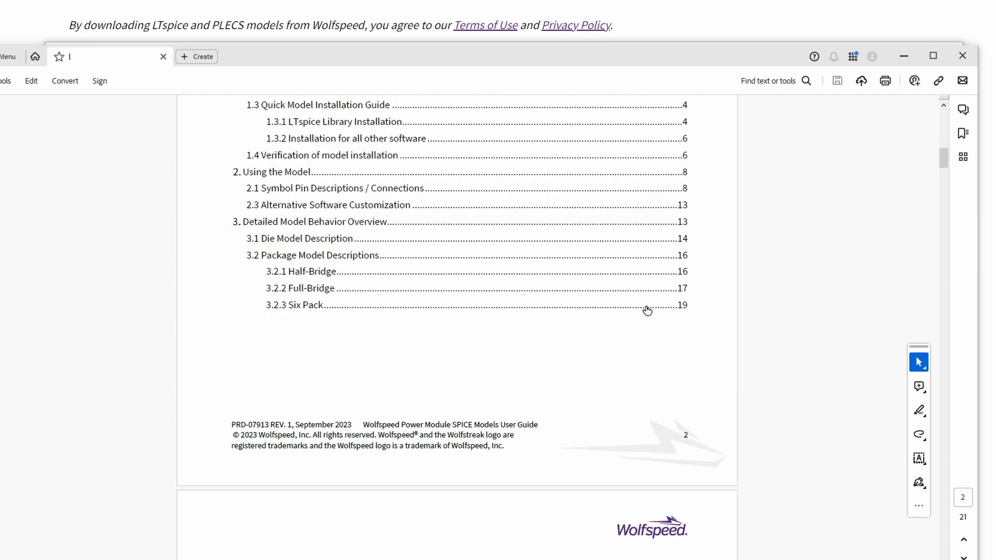
{"action": "scroll", "scroll_direction": "down", "scroll_amount": 3}
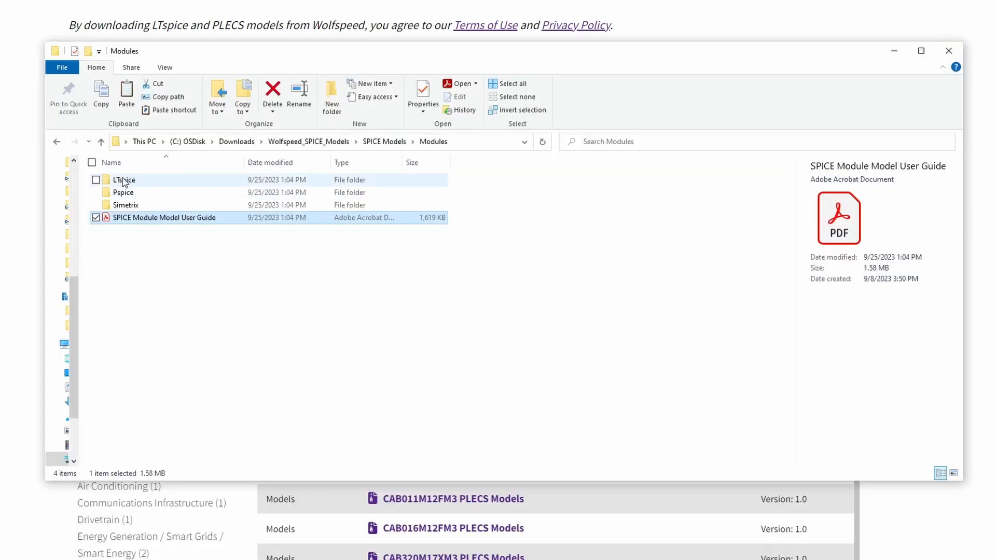
Preview NPC_Inverter_HB from LTspice > Example Circuits > HalfBridge, then close it.
{"action": "left_click", "coordinate": [124, 180]}
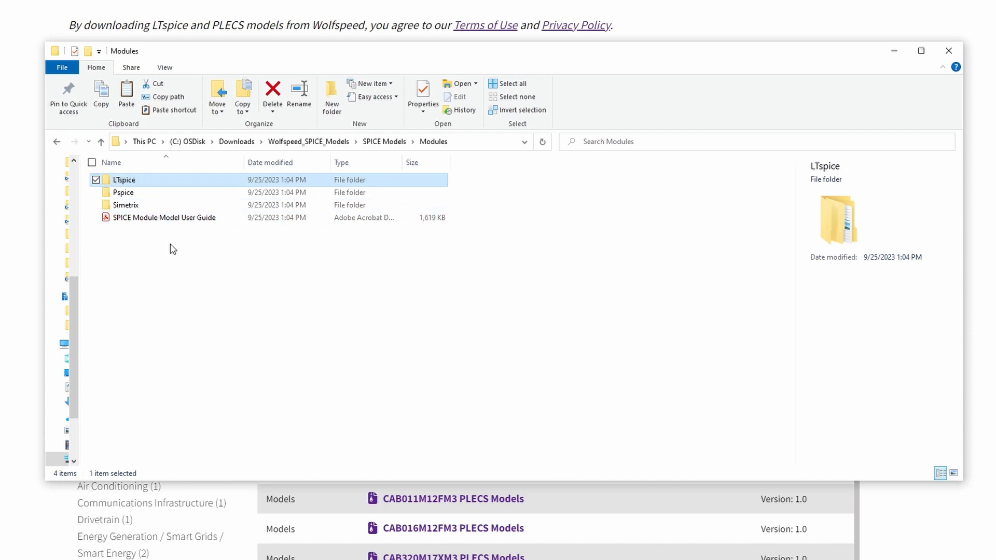
{"action": "double_click", "coordinate": [125, 180]}
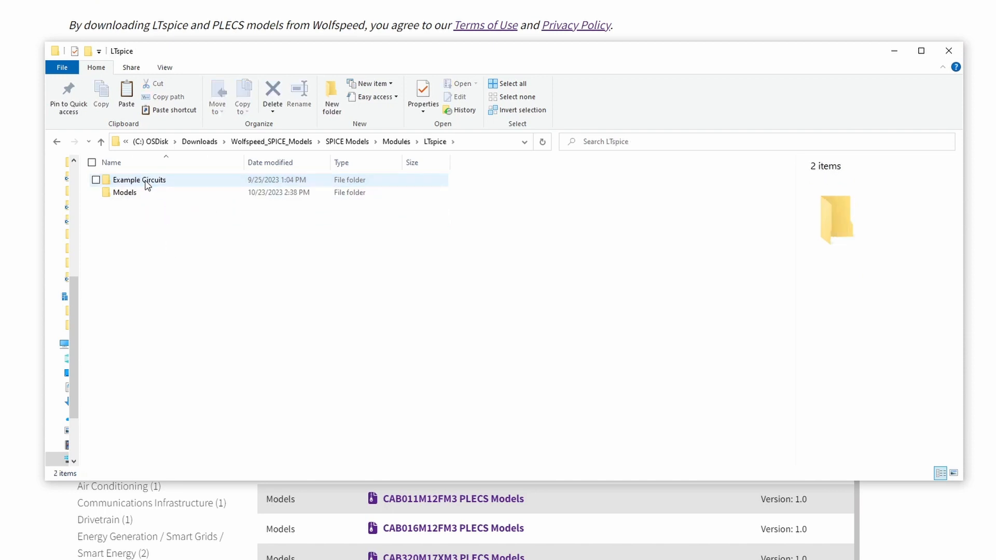
{"action": "double_click", "coordinate": [138, 180]}
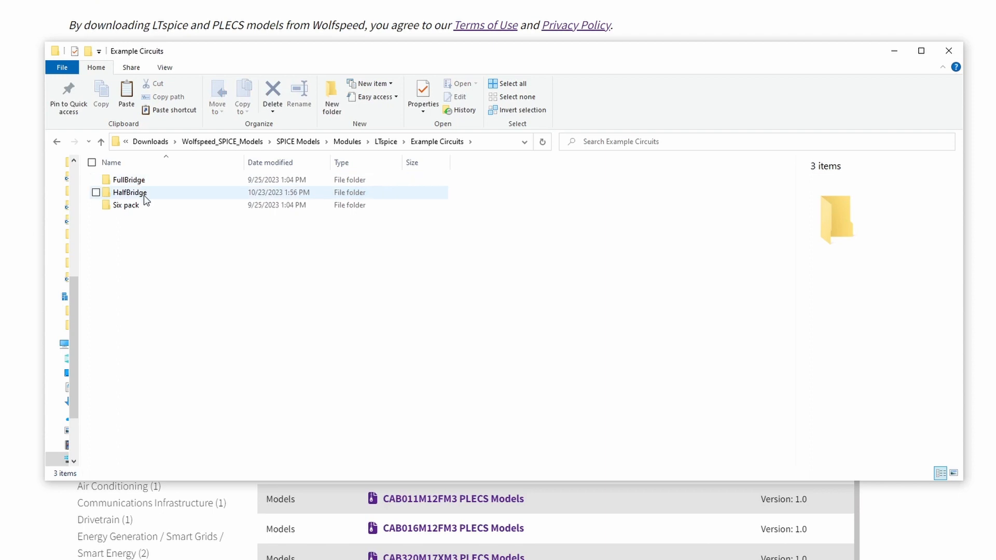
{"action": "double_click", "coordinate": [128, 180]}
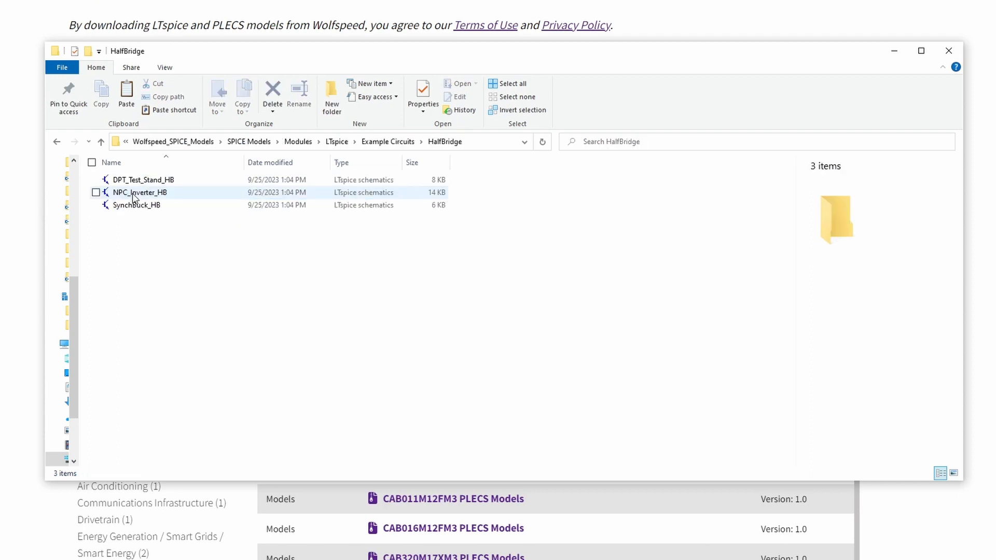
{"action": "double_click", "coordinate": [138, 192]}
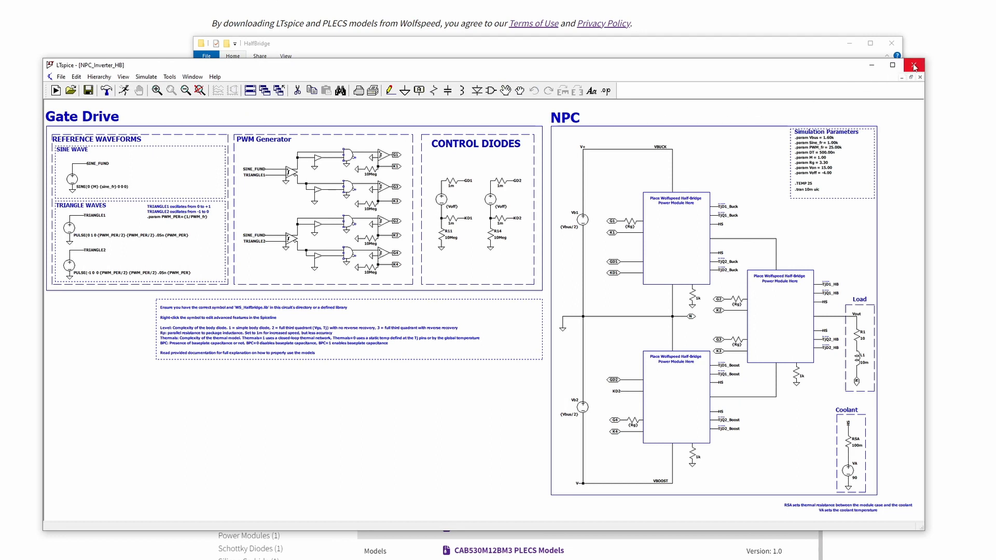
{"action": "left_click", "coordinate": [913, 67]}
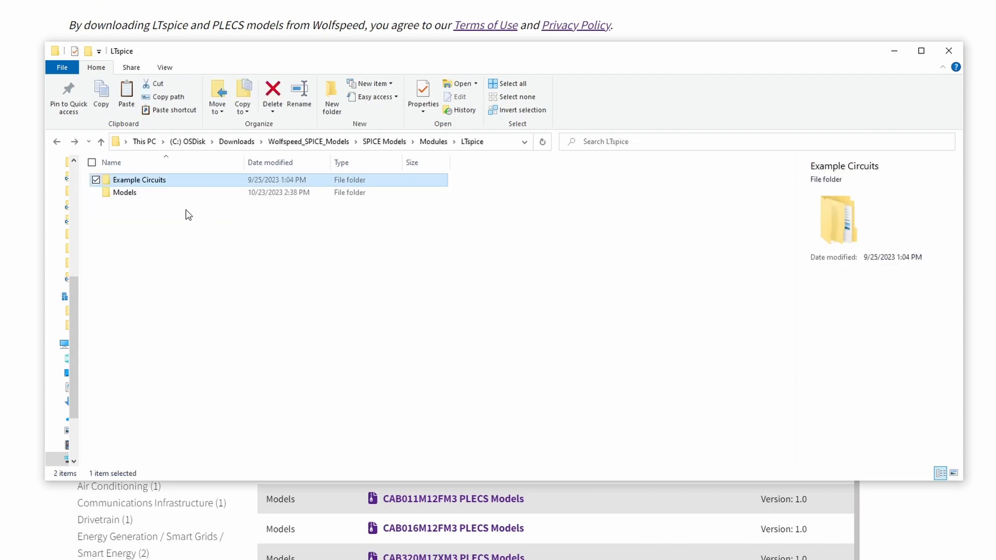
Browse the Models folder and read the WS_FullBridge library file in Notepad.
{"action": "double_click", "coordinate": [125, 192]}
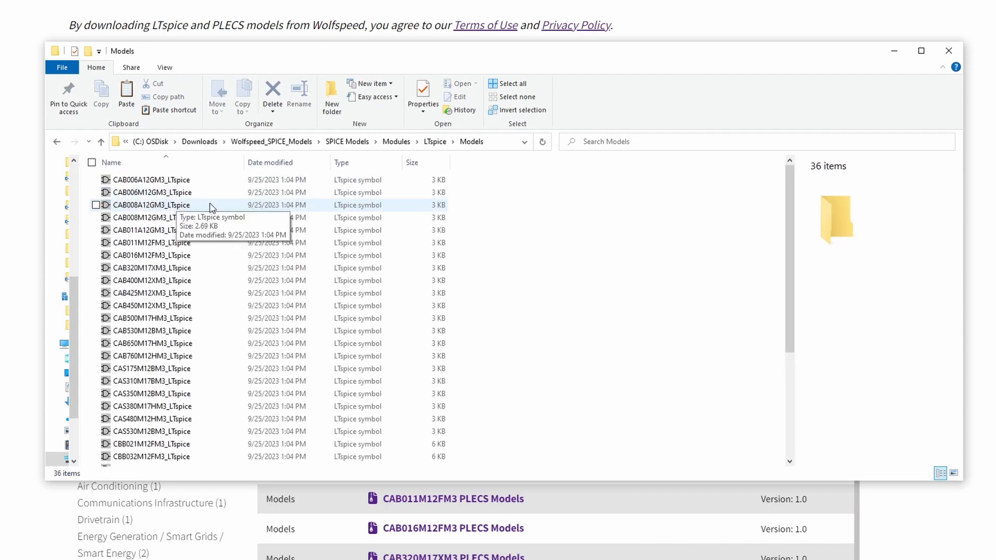
{"action": "scroll", "scroll_direction": "down", "scroll_amount": 3}
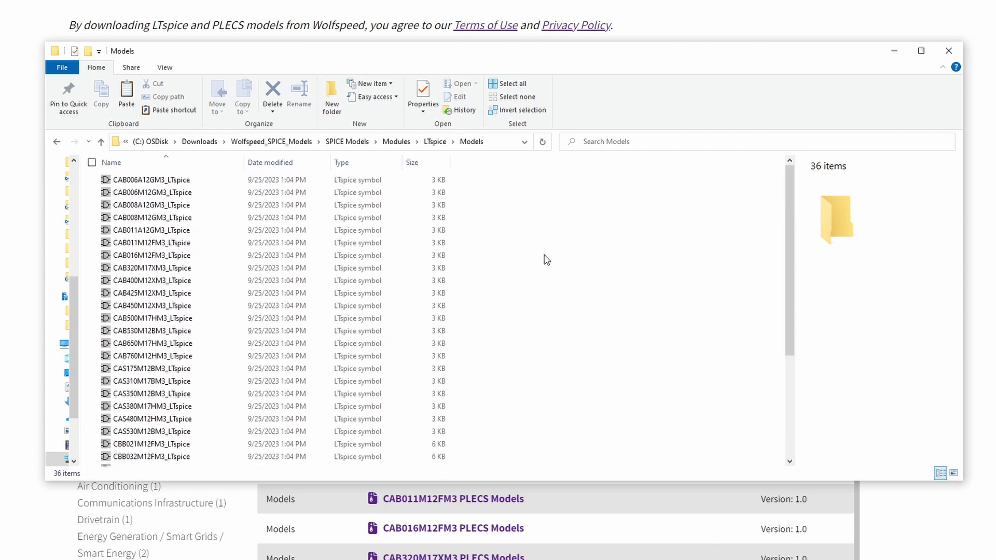
{"action": "scroll", "scroll_direction": "down", "scroll_amount": 3}
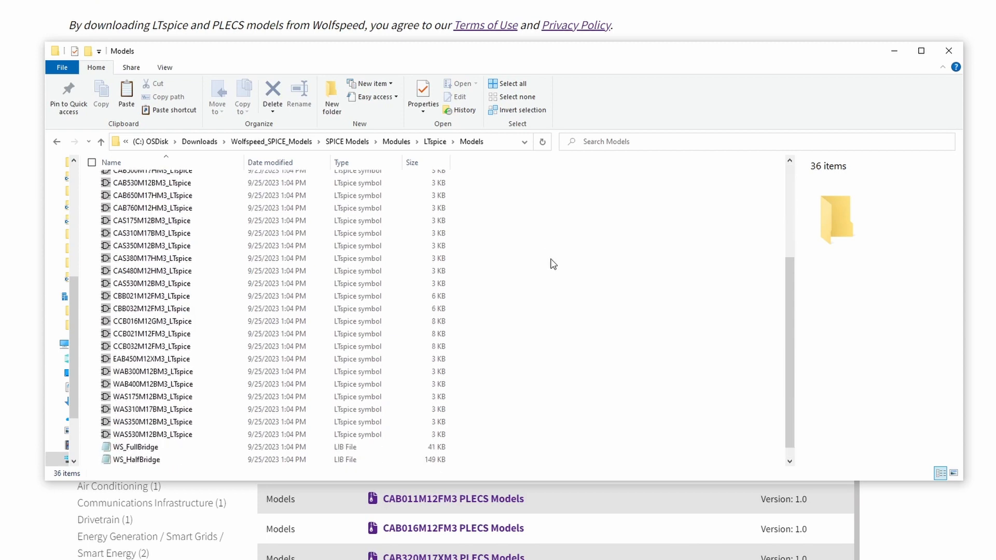
{"action": "scroll", "scroll_direction": "down", "scroll_amount": 3}
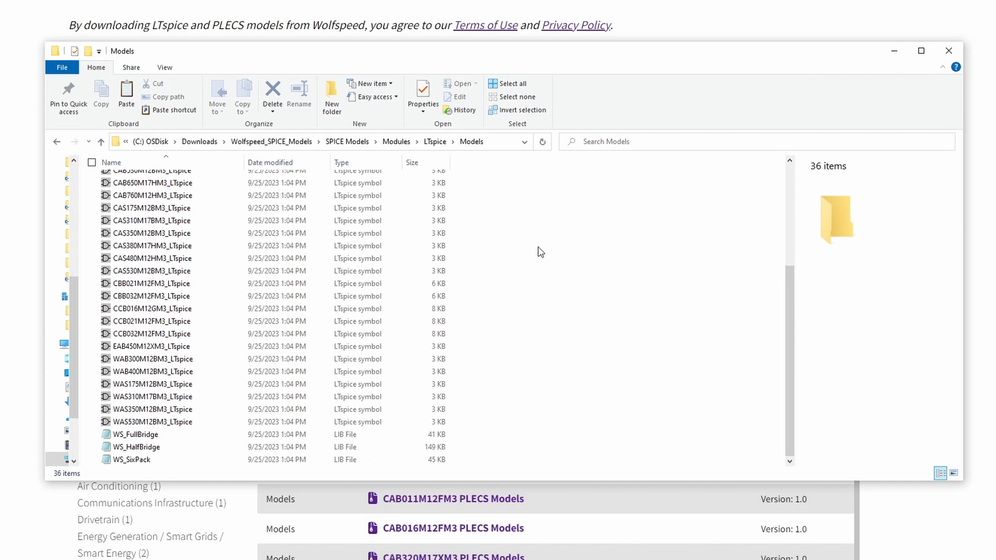
{"action": "mouse_move", "coordinate": [491, 418]}
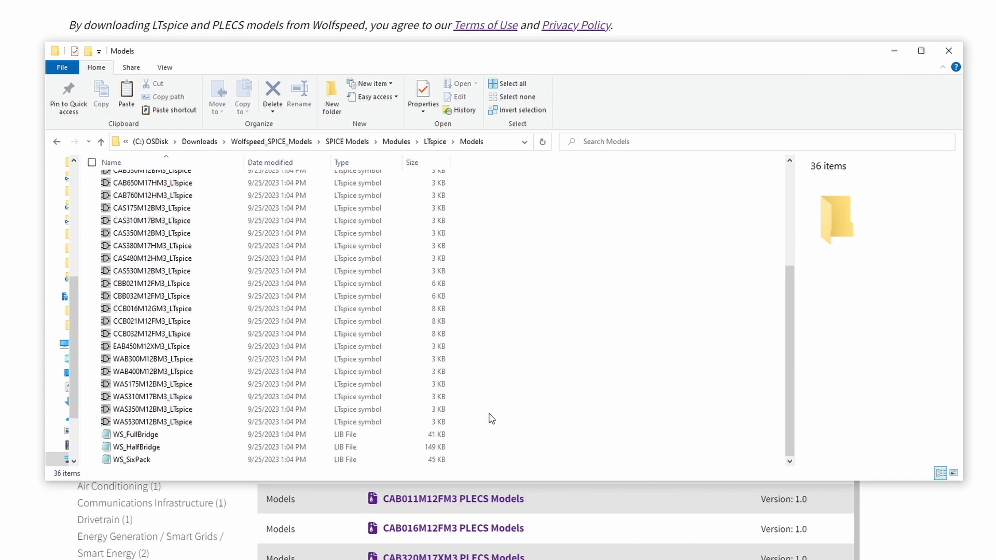
{"action": "left_click", "coordinate": [139, 435]}
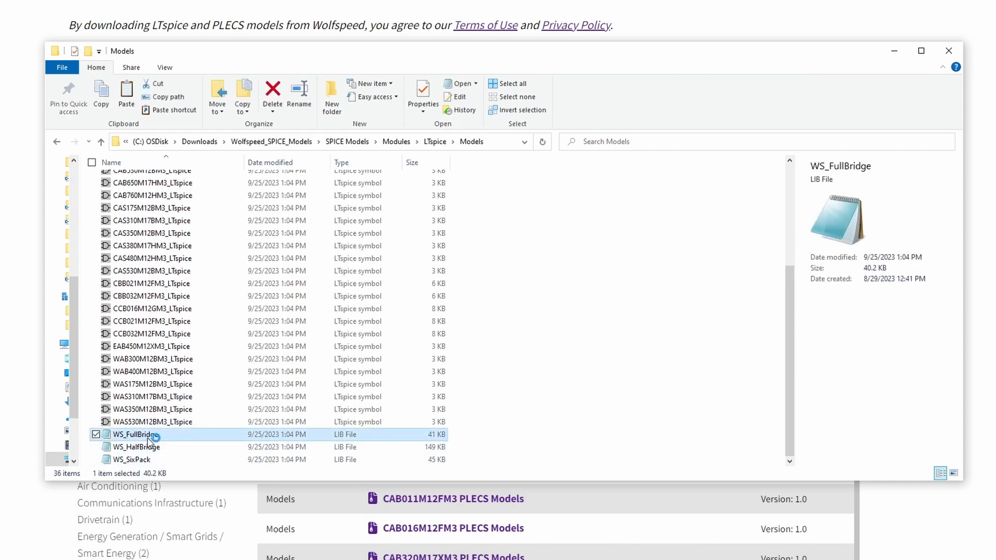
{"action": "double_click", "coordinate": [139, 434]}
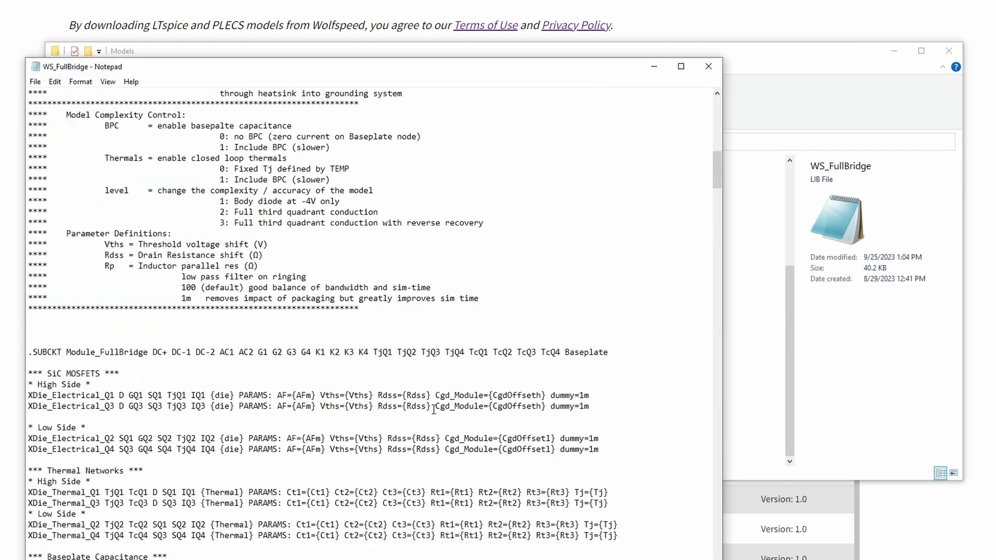
{"action": "scroll", "scroll_direction": "down", "scroll_amount": 3}
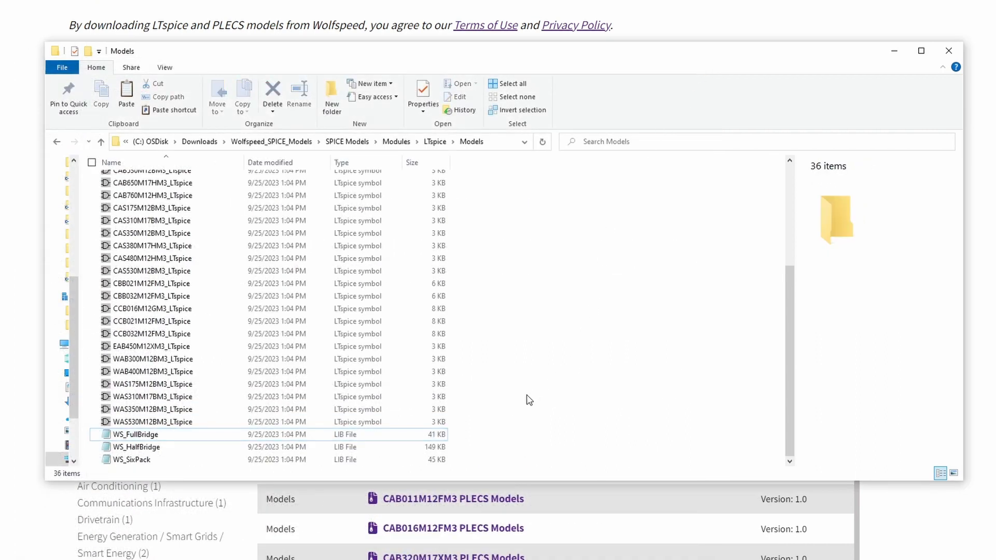
{"action": "mouse_move", "coordinate": [162, 451]}
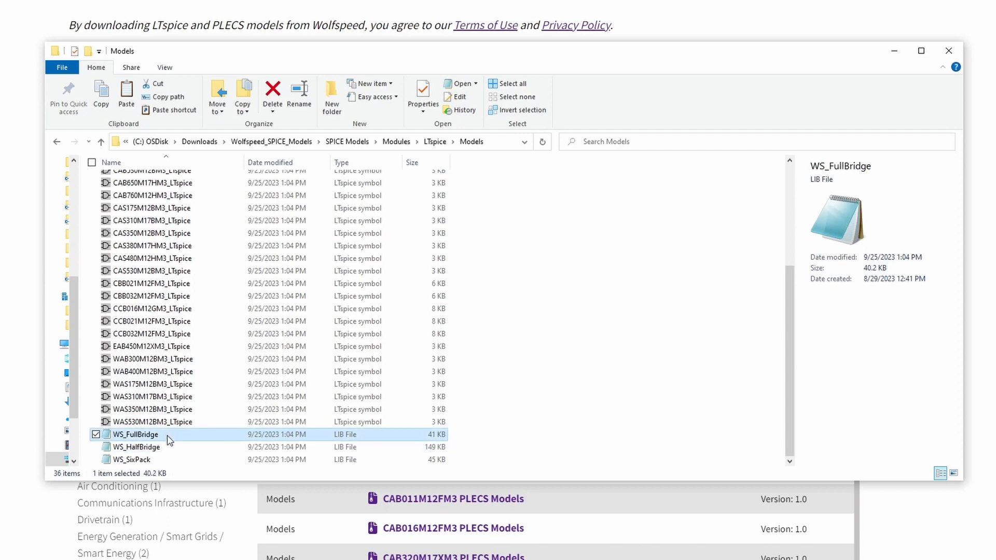
Preview the CAB011A12GM3 module symbol in LTspice, then select the Models folder files.
{"action": "left_click", "coordinate": [131, 459]}
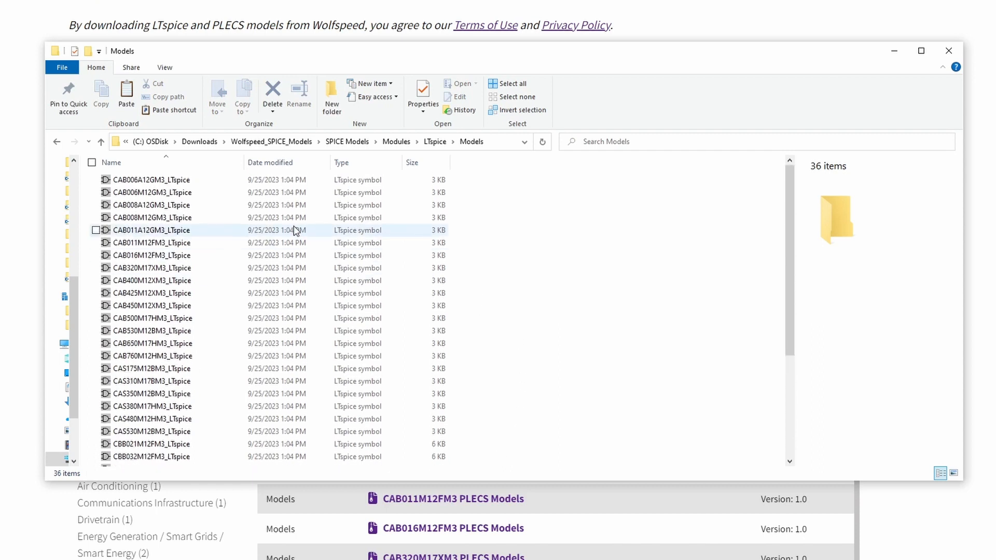
{"action": "double_click", "coordinate": [152, 229]}
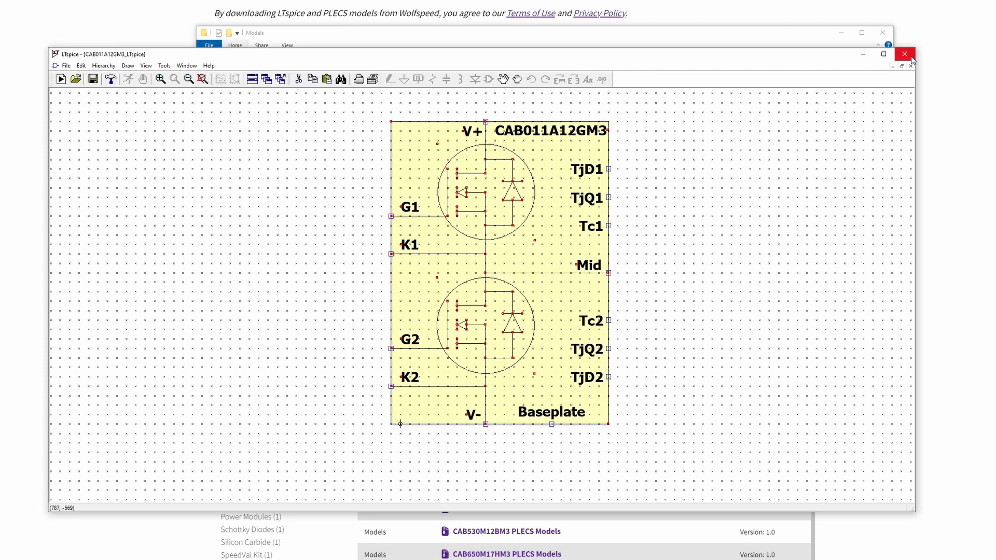
{"action": "left_click", "coordinate": [904, 54]}
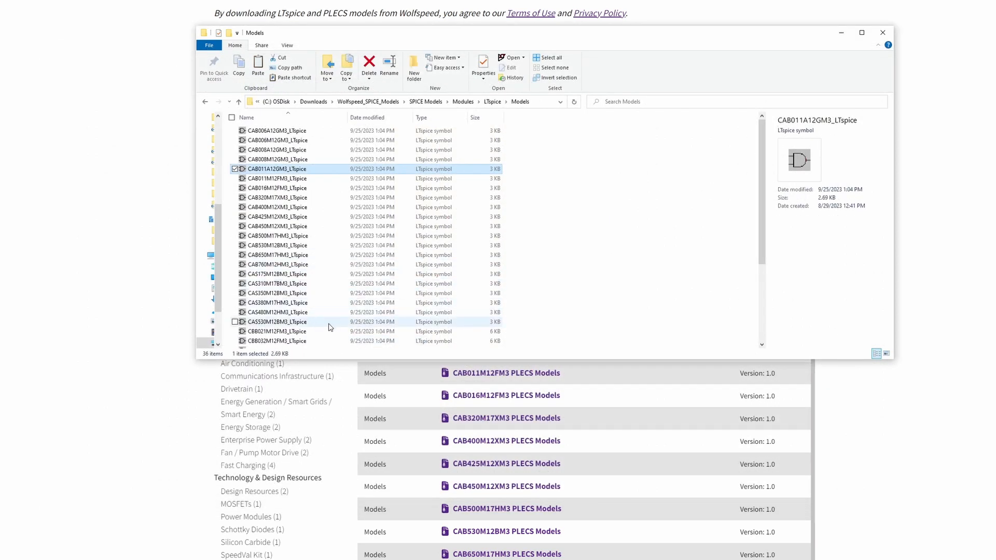
{"action": "double_click", "coordinate": [276, 322]}
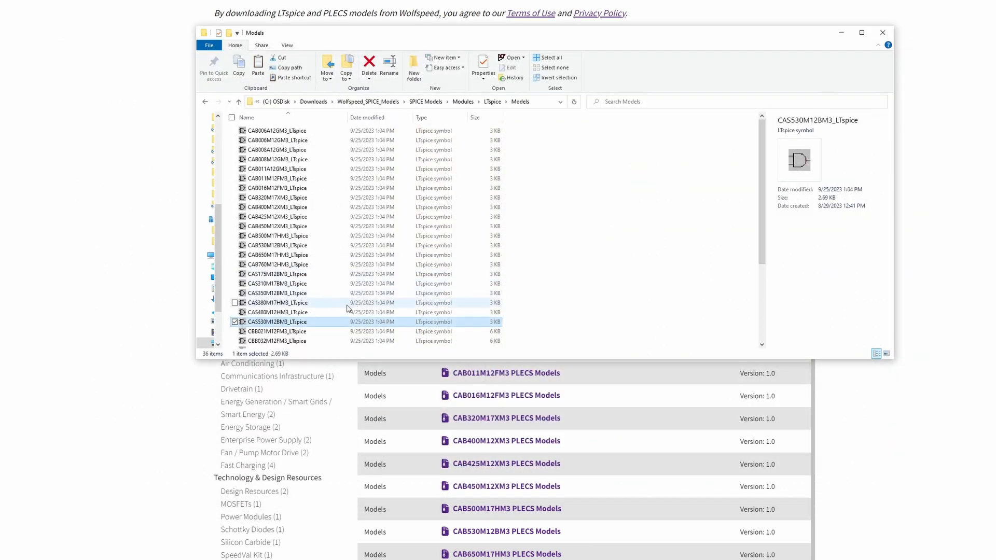
{"action": "double_click", "coordinate": [277, 341]}
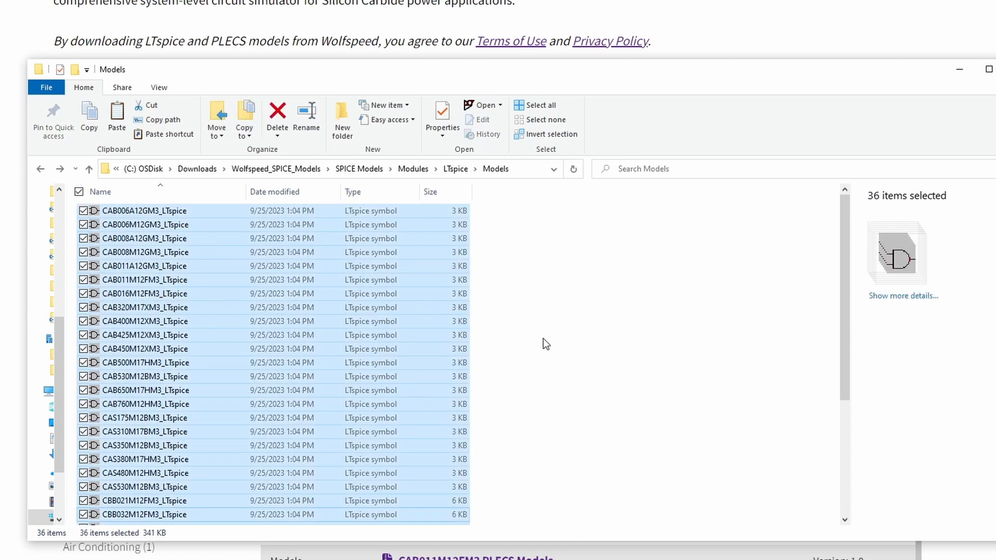
Open the Wolfspeed Models folder on the C: drive and launch LTspice.
{"action": "scroll", "scroll_direction": "down", "scroll_amount": 3}
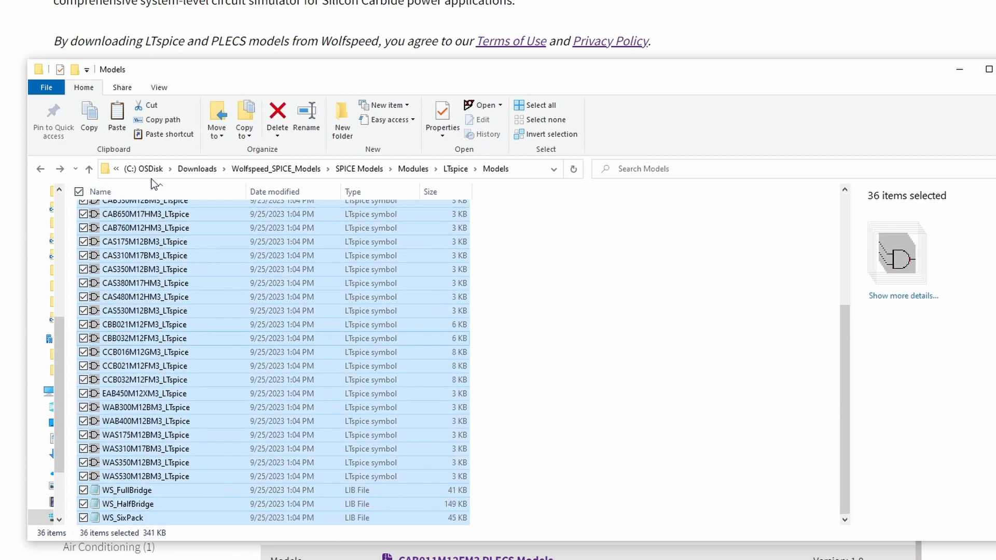
{"action": "left_click", "coordinate": [147, 168]}
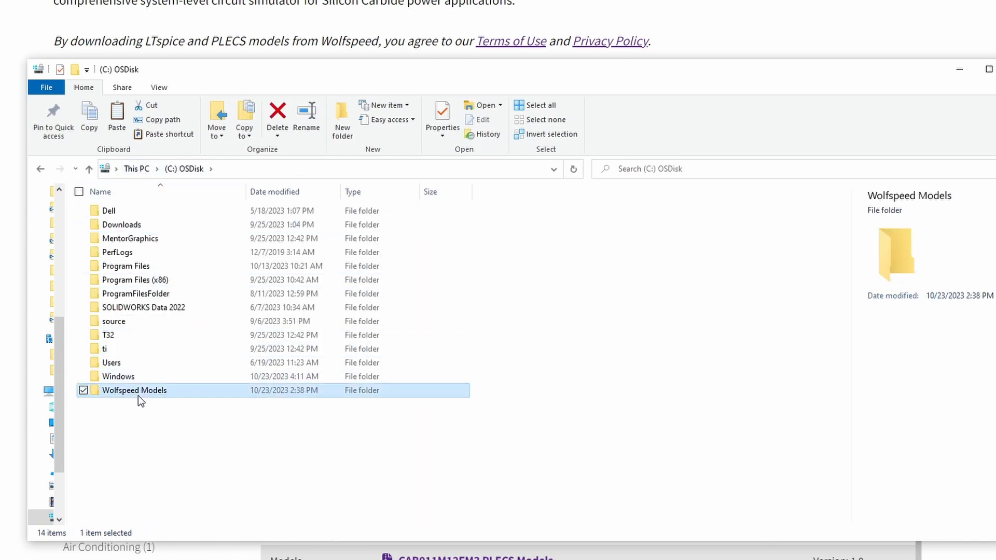
{"action": "double_click", "coordinate": [134, 390]}
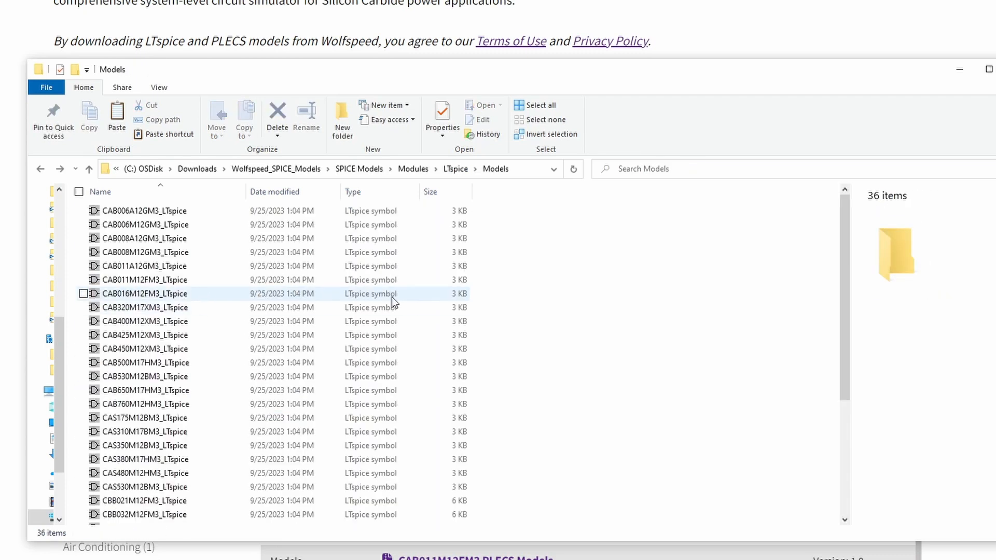
{"action": "left_click", "coordinate": [535, 105]}
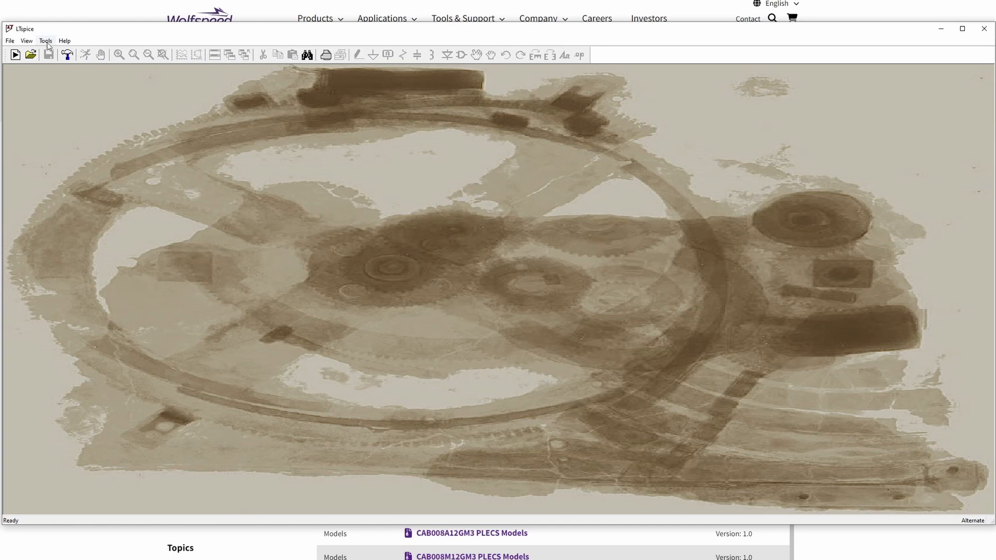
Set both the symbol and library search paths to C:\Wolfspeed Models.
{"action": "left_click", "coordinate": [45, 40]}
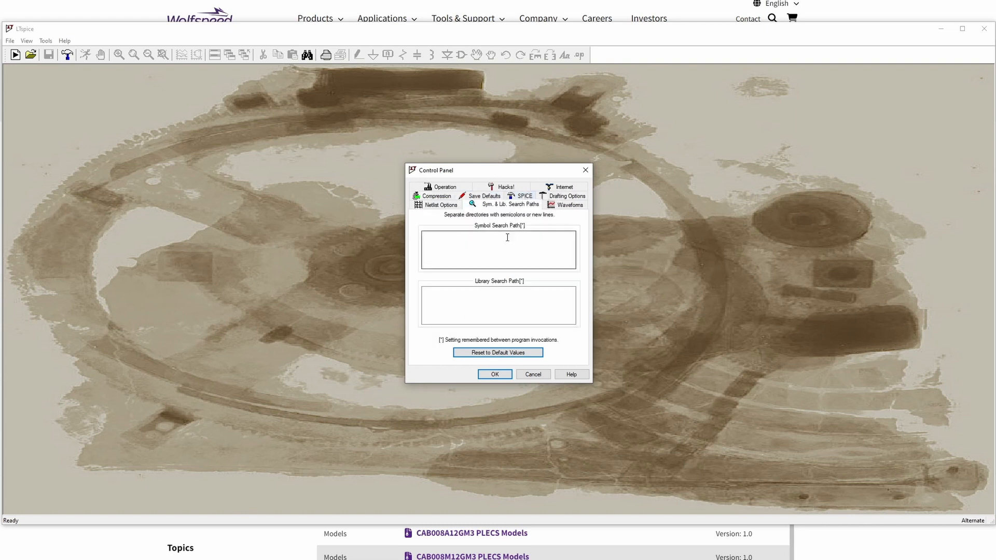
{"action": "left_click", "coordinate": [498, 249]}
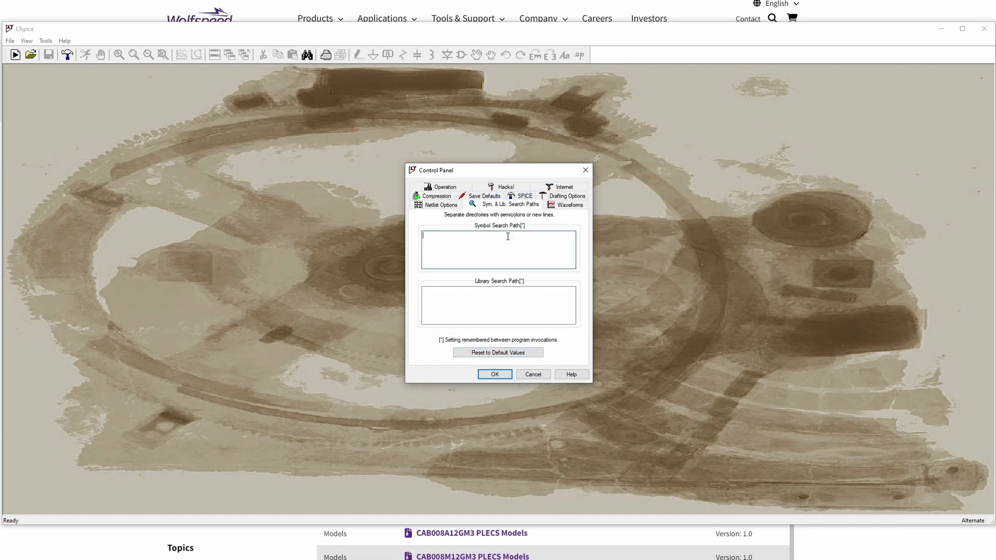
{"action": "type", "text": "C:\\Wolfspeed Models"}
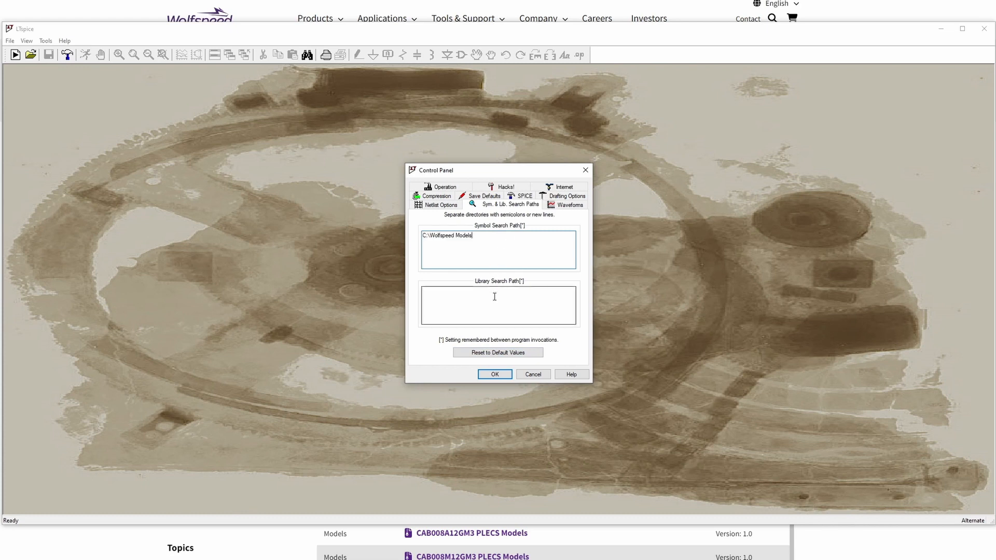
{"action": "type", "text": "C:\\Wolfspeed Models"}
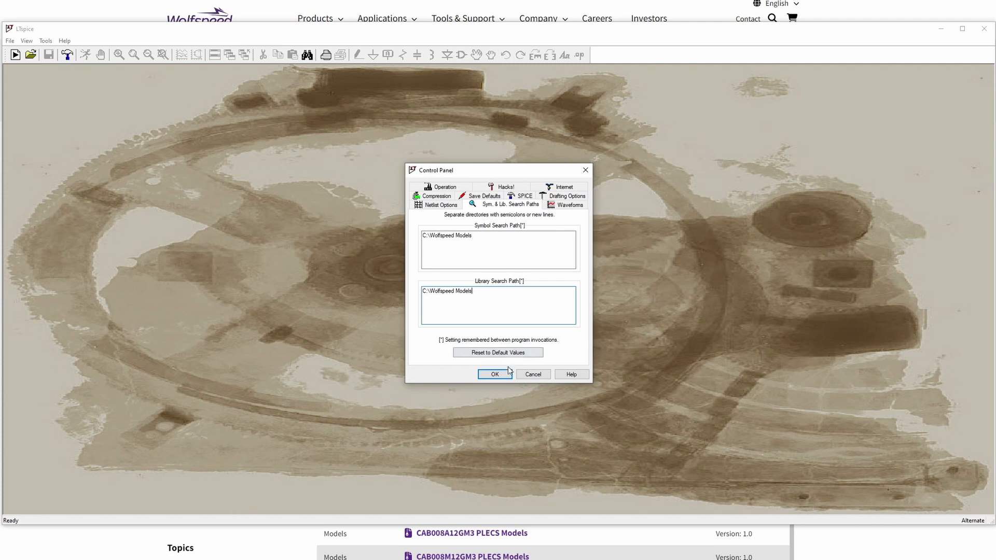
{"action": "left_click", "coordinate": [494, 374]}
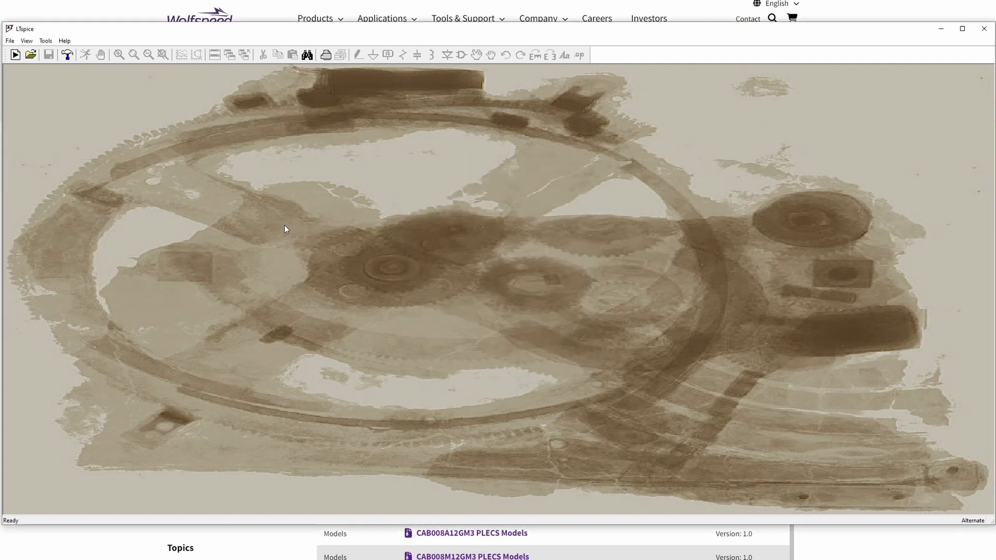
{"action": "mouse_move", "coordinate": [153, 172]}
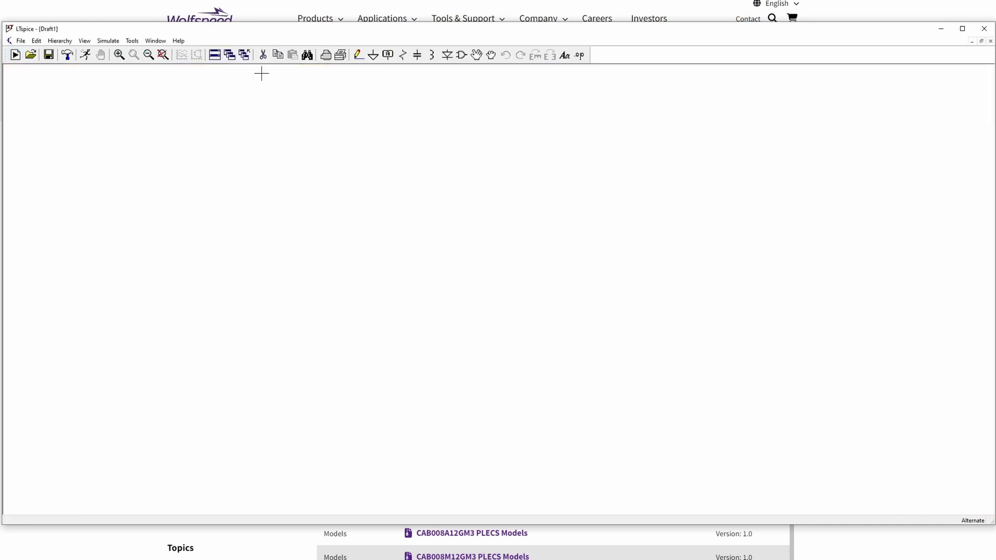
Place a module symbol from the C:\Wolfspeed Models symbol list onto the schematic.
{"action": "left_click", "coordinate": [447, 55]}
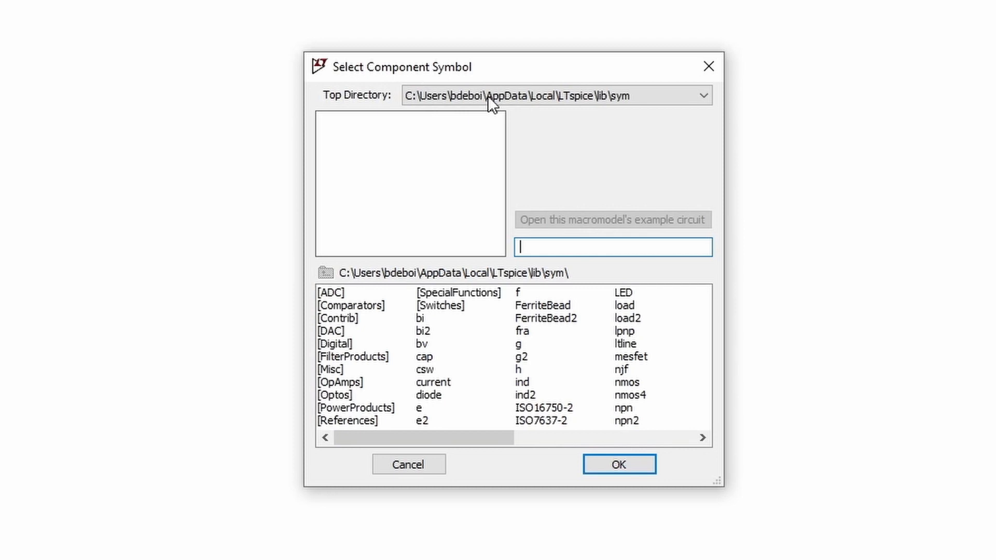
{"action": "left_click", "coordinate": [701, 95]}
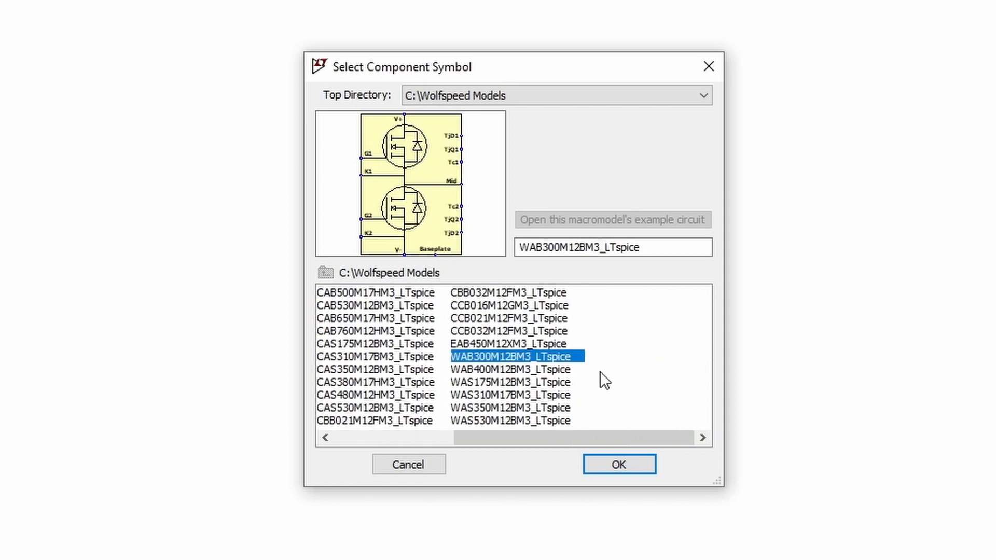
{"action": "left_click", "coordinate": [379, 382]}
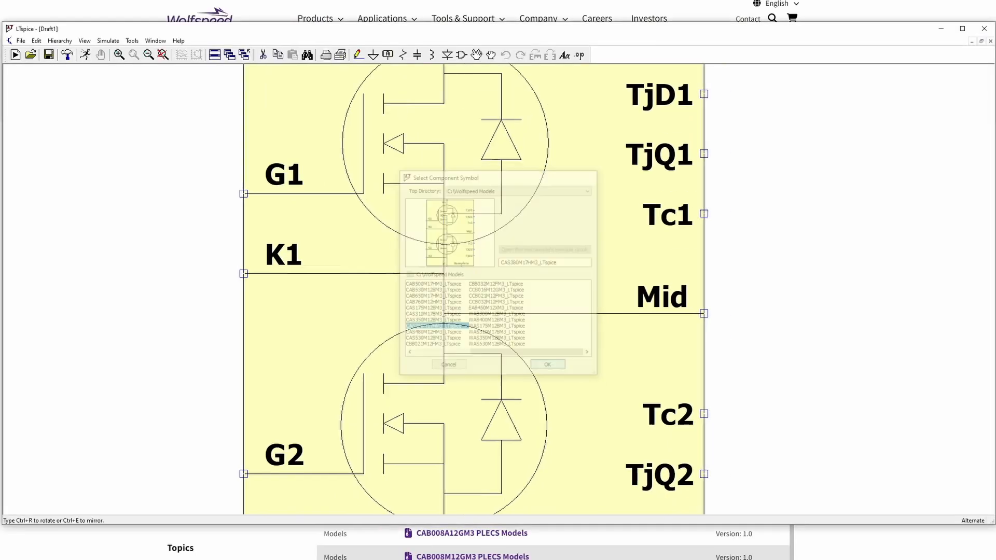
{"action": "left_click", "coordinate": [546, 364]}
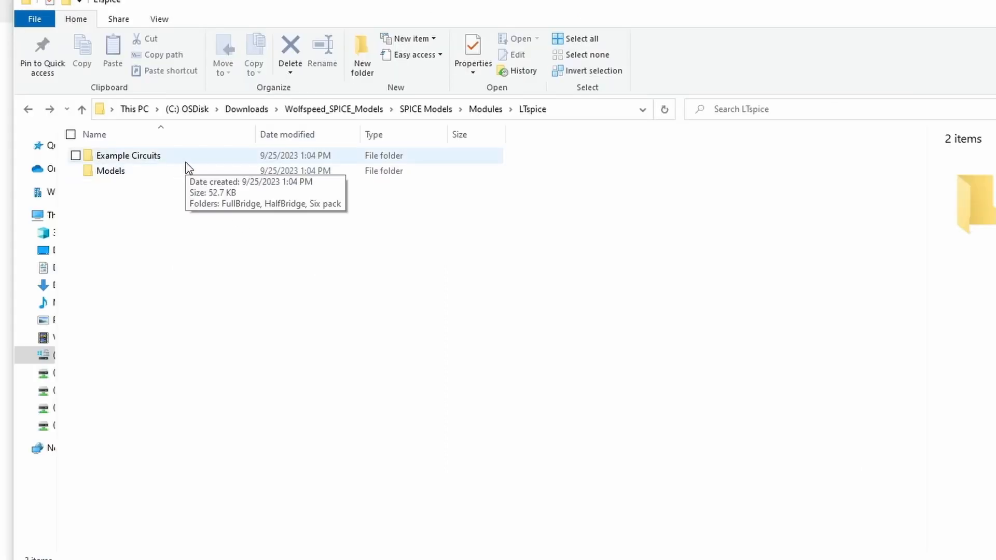
Open SynchBuck_HB.asc from Example Circuits > HalfBridge.
{"action": "double_click", "coordinate": [128, 156]}
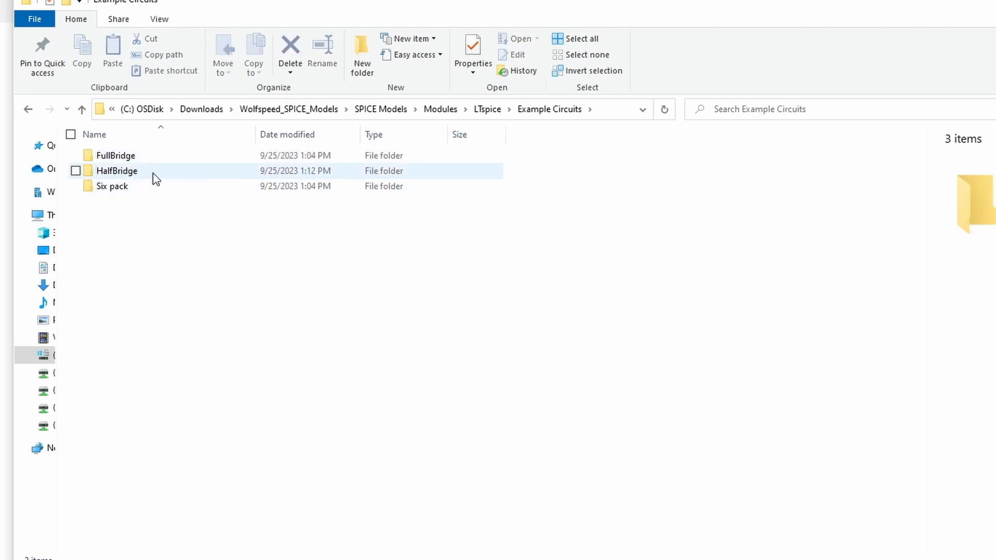
{"action": "double_click", "coordinate": [118, 171]}
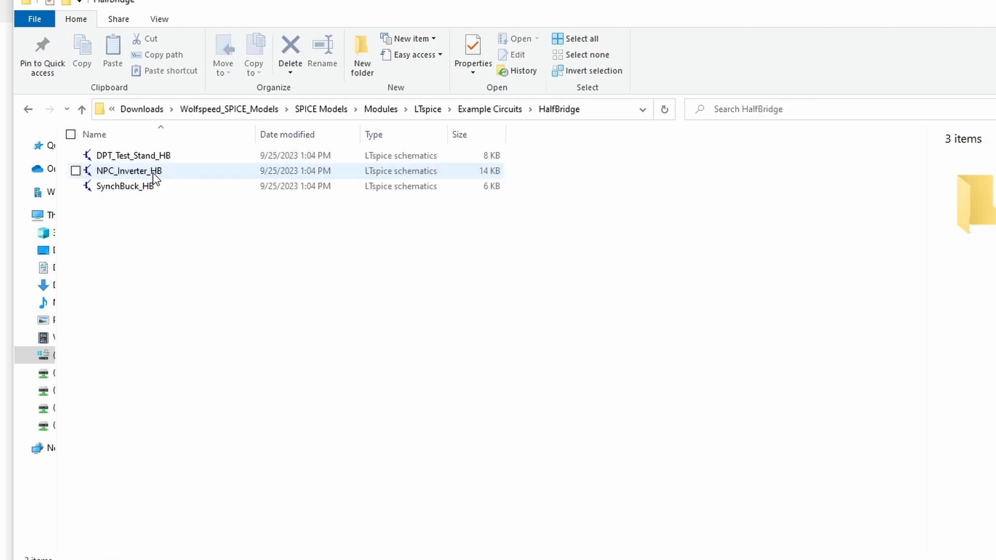
{"action": "left_click", "coordinate": [125, 186]}
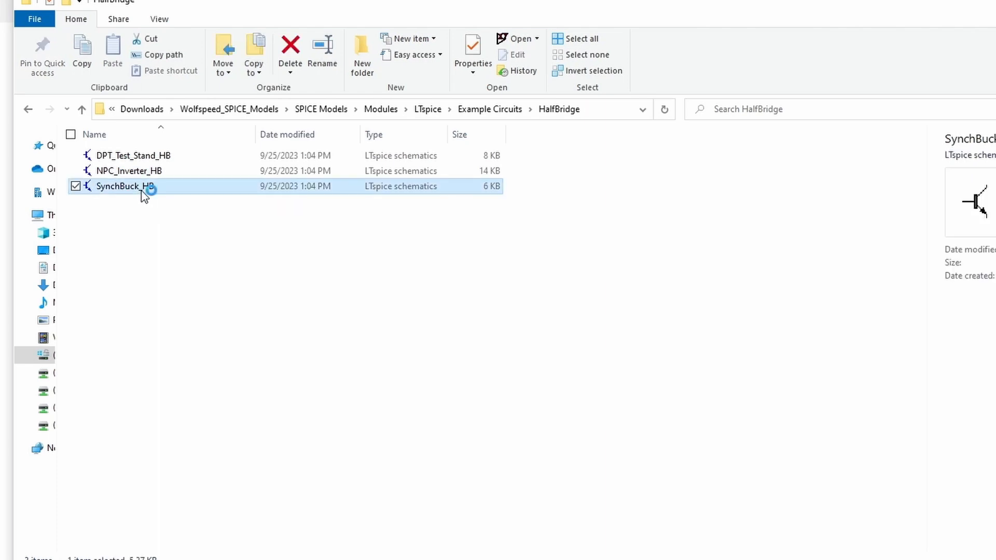
{"action": "double_click", "coordinate": [125, 186]}
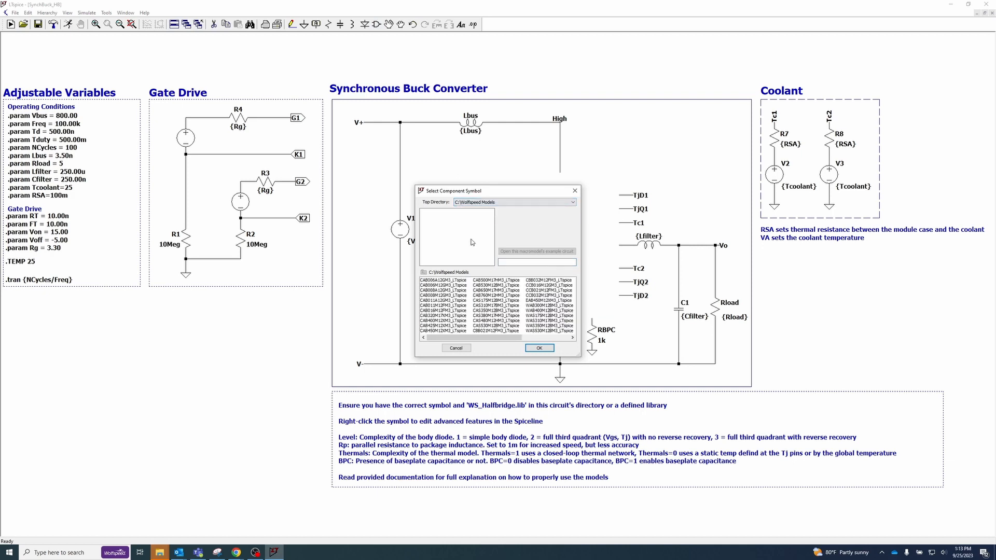
Choose the CAB450M12XM3_LTspice symbol and place it in the buck converter.
{"action": "left_click", "coordinate": [441, 330]}
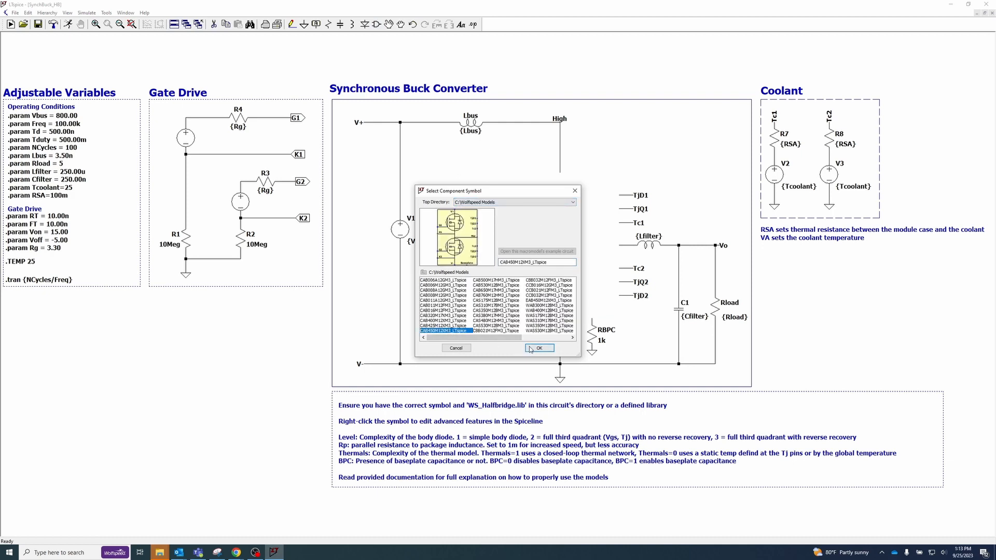
{"action": "left_click", "coordinate": [538, 348]}
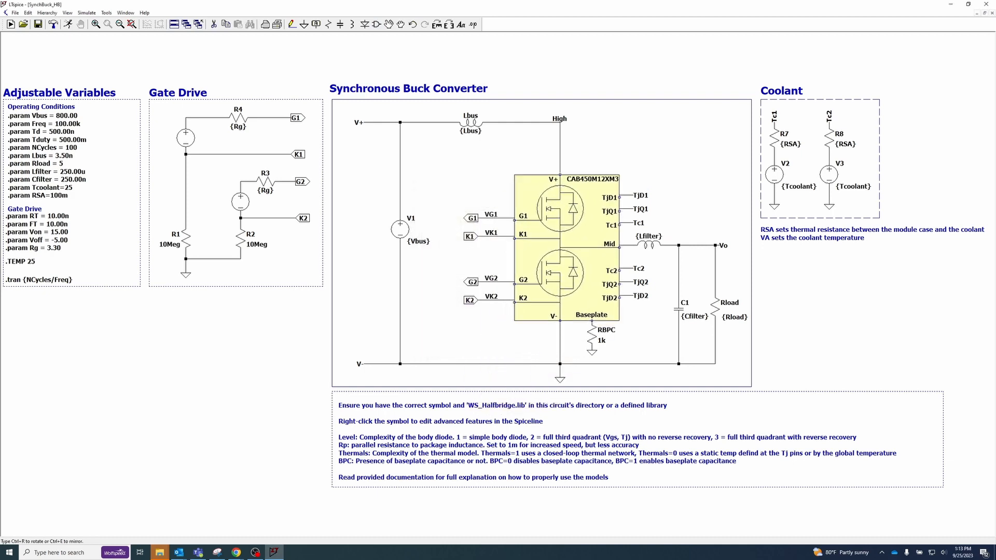
{"action": "left_click", "coordinate": [9, 24]}
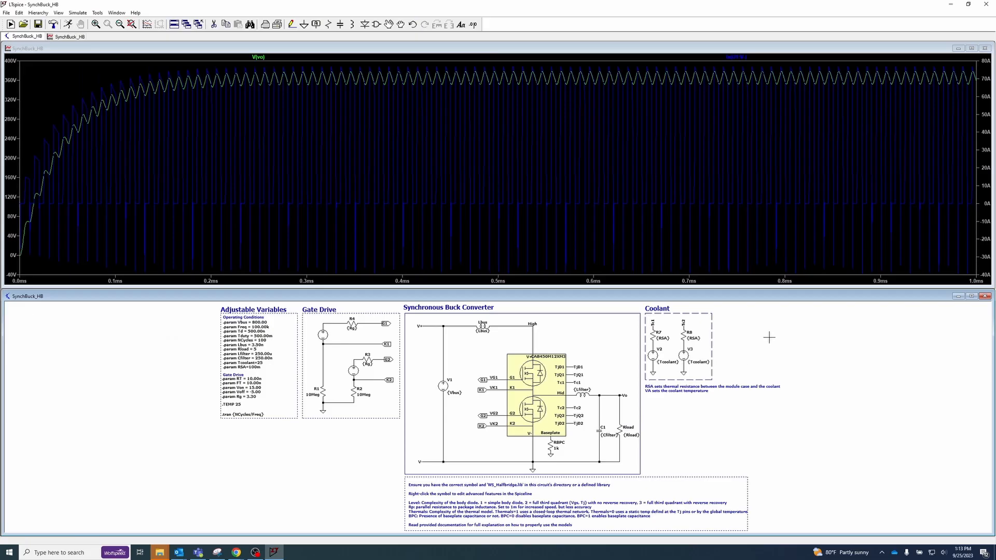
{"action": "mouse_move", "coordinate": [625, 176]}
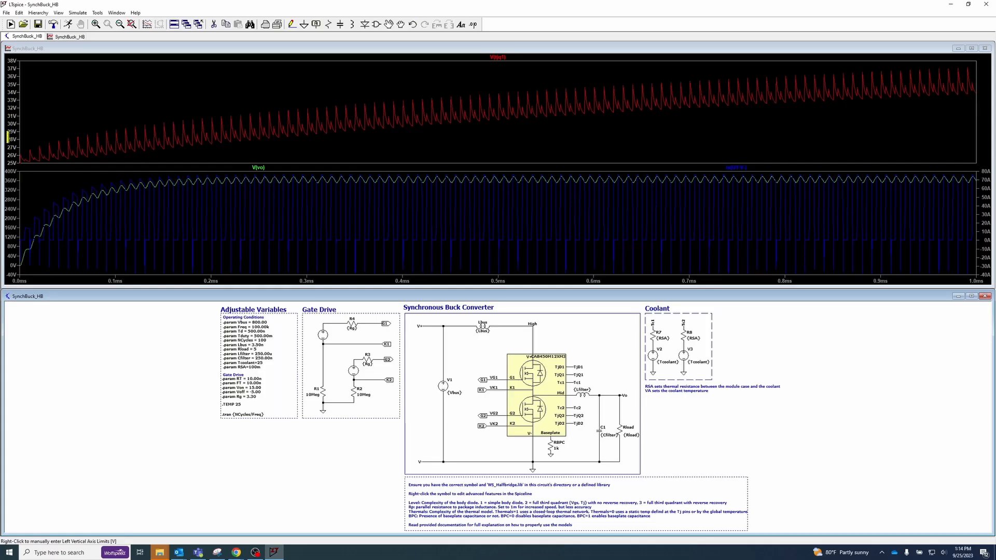
{"action": "mouse_move", "coordinate": [584, 337]}
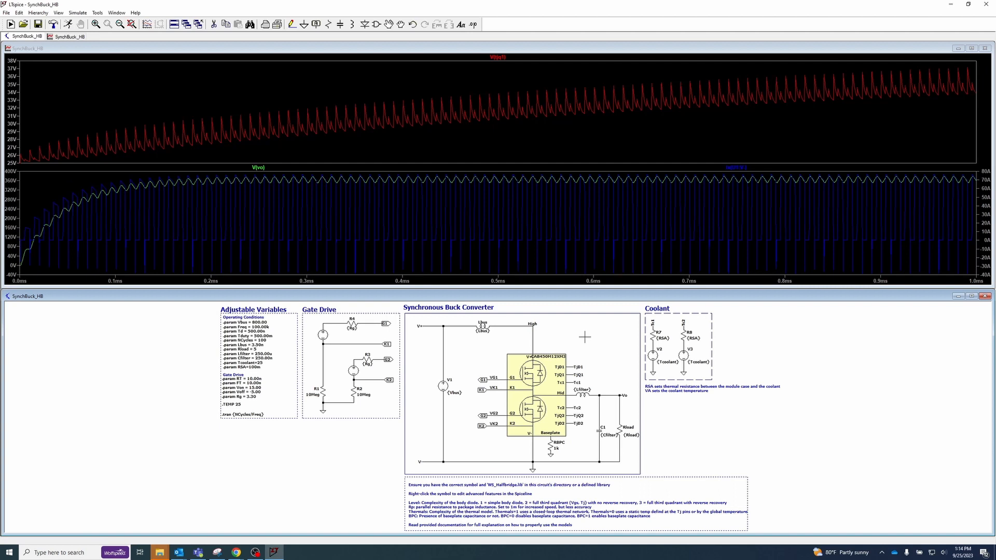
{"action": "mouse_move", "coordinate": [291, 404]}
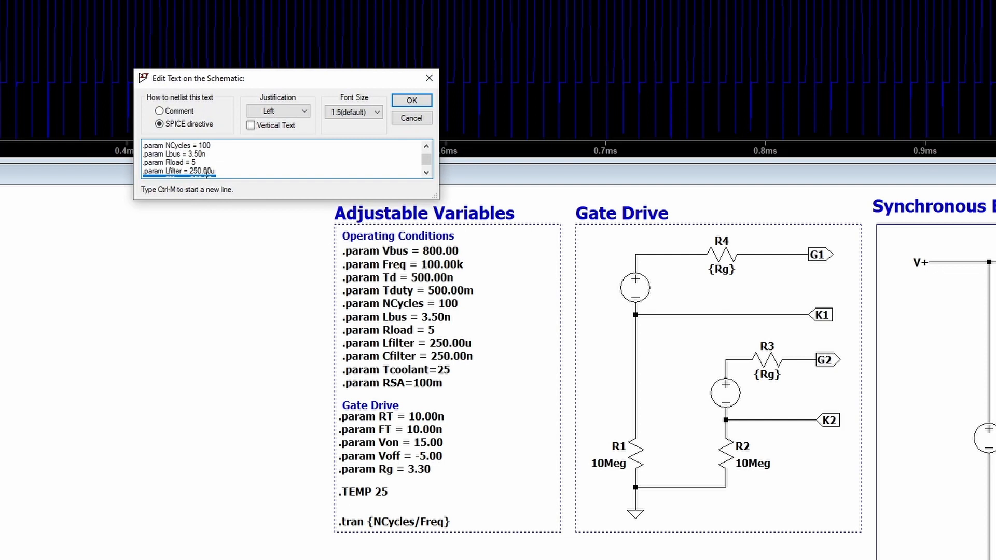
Change .param Rload from 5 to 1 and rerun the simulation.
{"action": "type", "text": "1"}
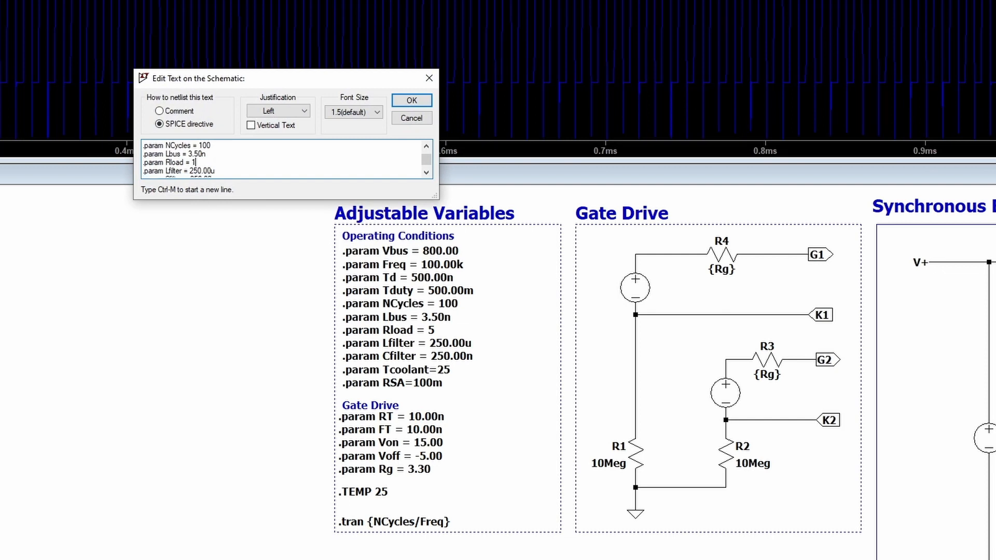
{"action": "left_click", "coordinate": [411, 100]}
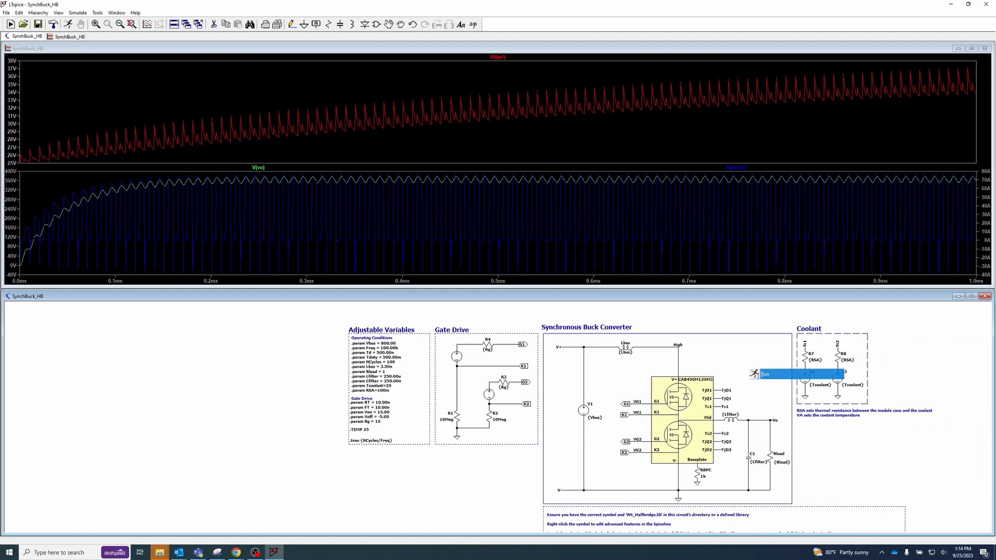
{"action": "left_click", "coordinate": [754, 374]}
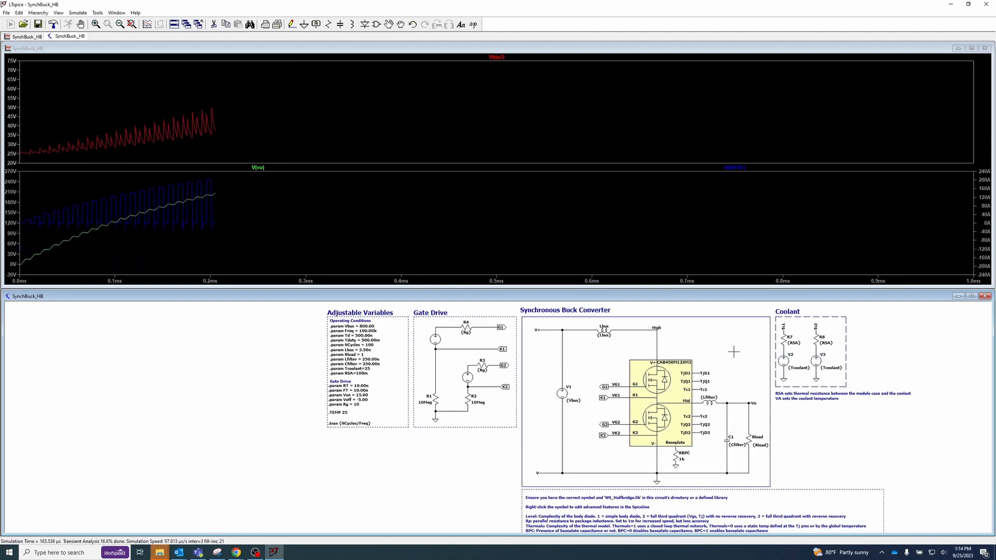